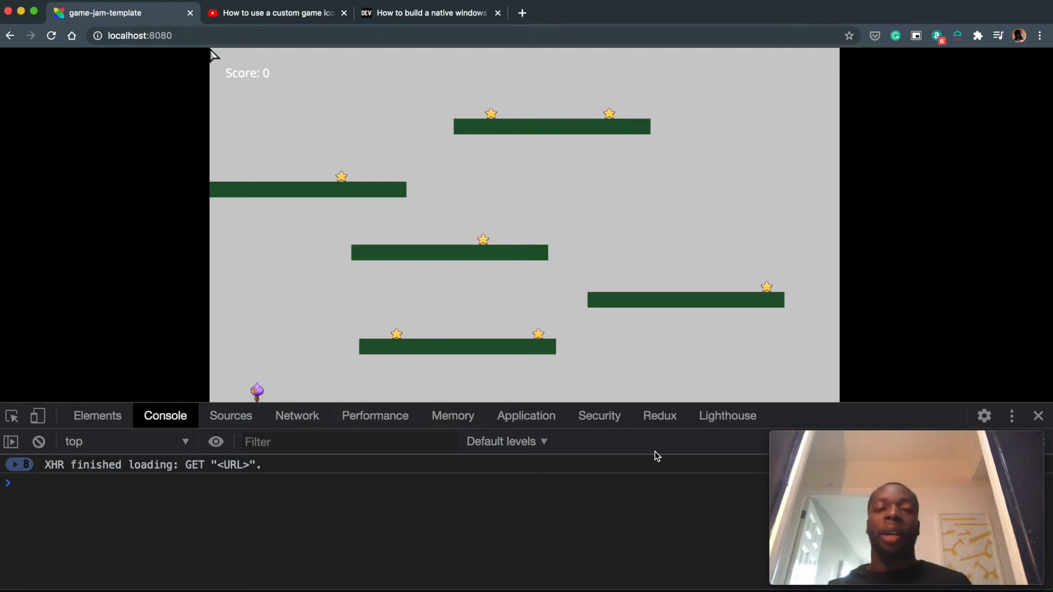
{"action": "mouse_move", "coordinate": [506, 261]}
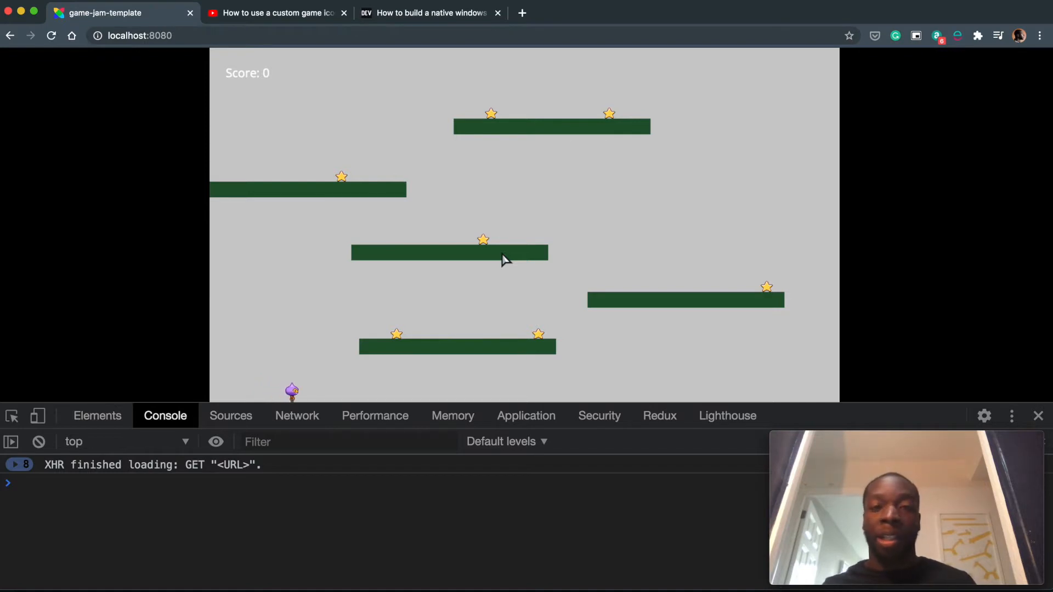
Focus the running platformer game canvas and bring the HaxeFlixel custom-icon YouTube tutorial to the front
{"action": "left_click", "coordinate": [51, 35]}
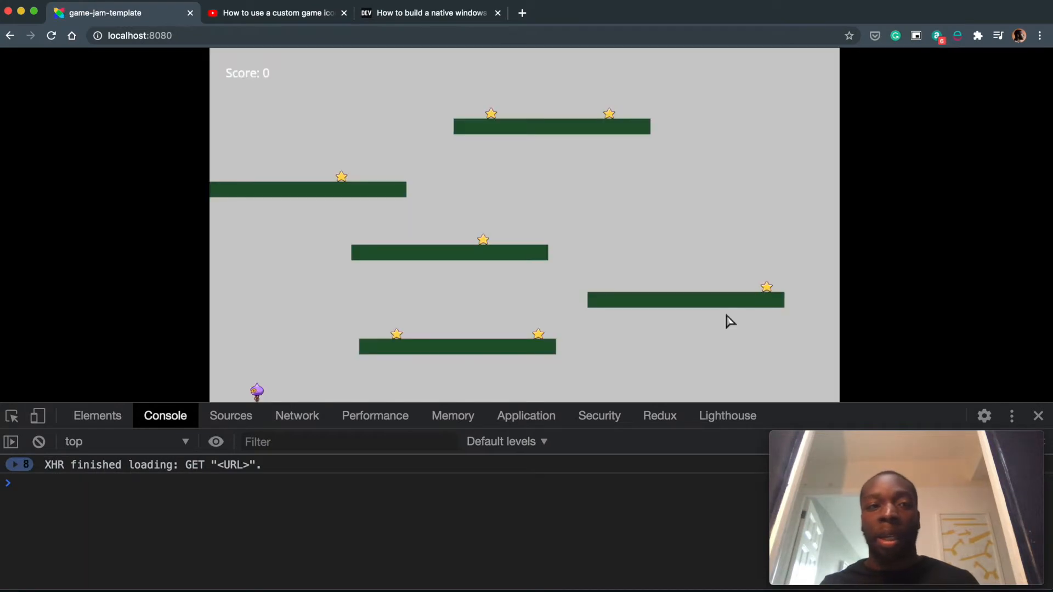
{"action": "mouse_move", "coordinate": [602, 287]}
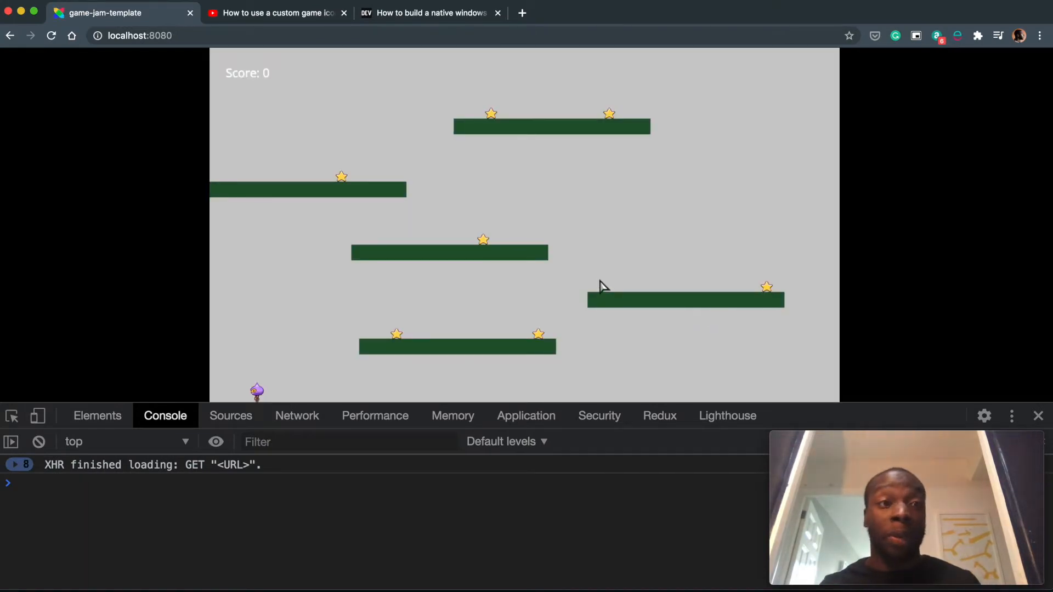
{"action": "mouse_move", "coordinate": [417, 124]}
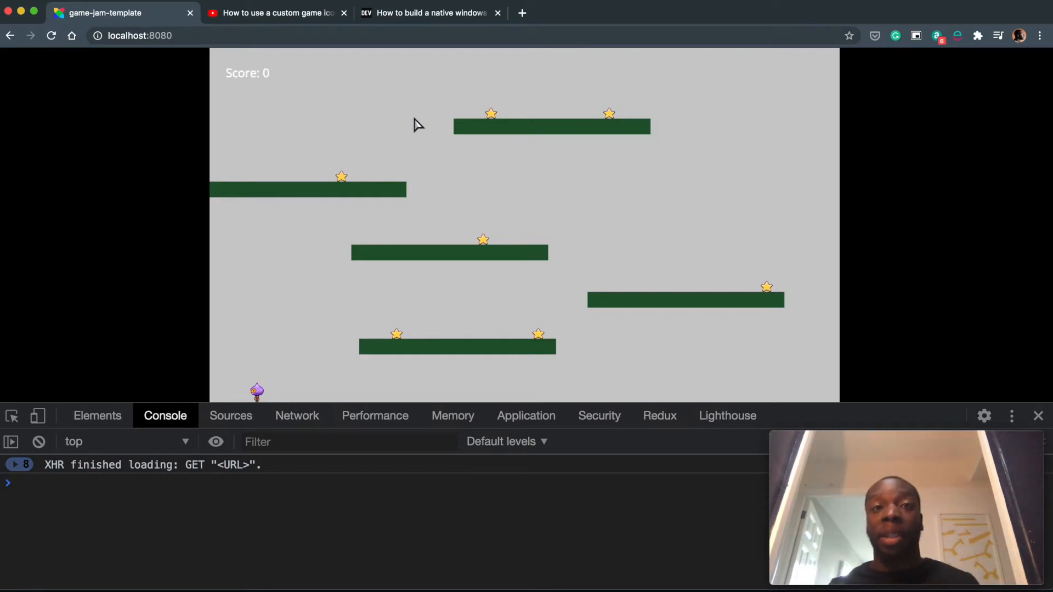
{"action": "mouse_move", "coordinate": [364, 92]}
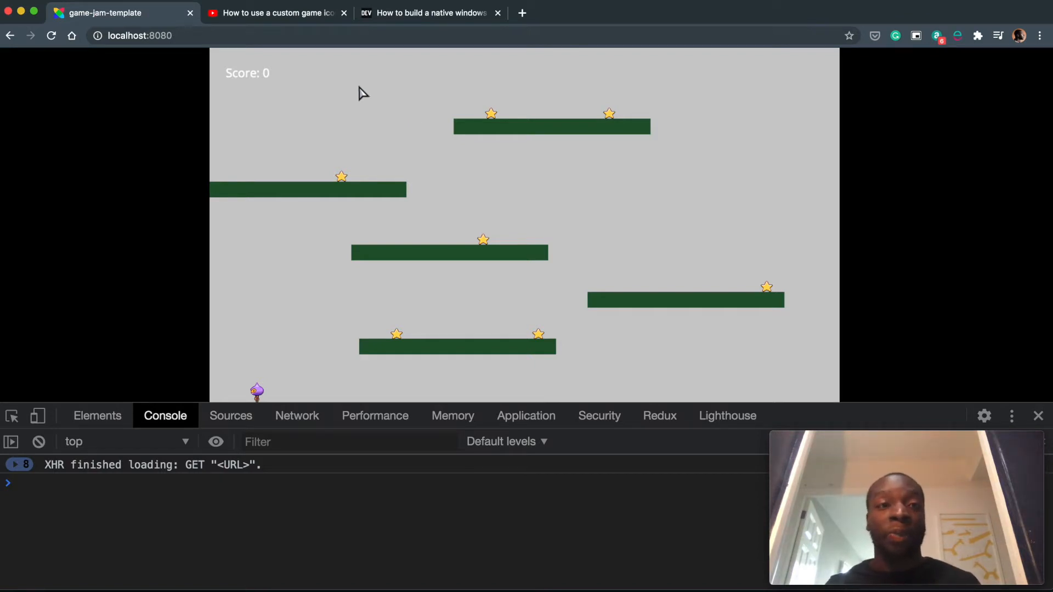
{"action": "left_click", "coordinate": [276, 13]}
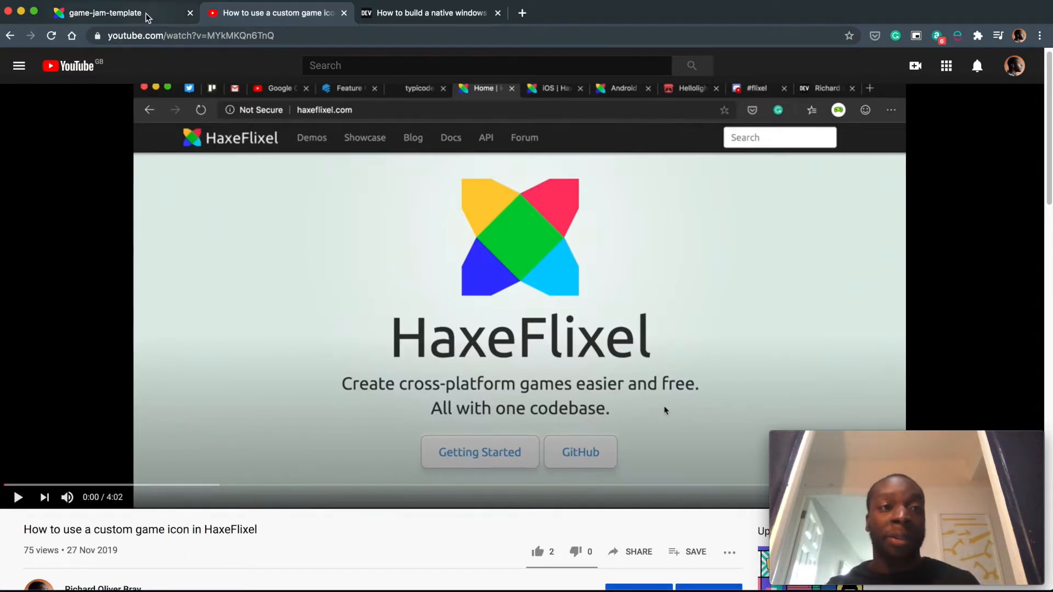
Flip between the game-jam-template game page and the custom-icon tutorial, ending on the game
{"action": "left_click", "coordinate": [104, 14]}
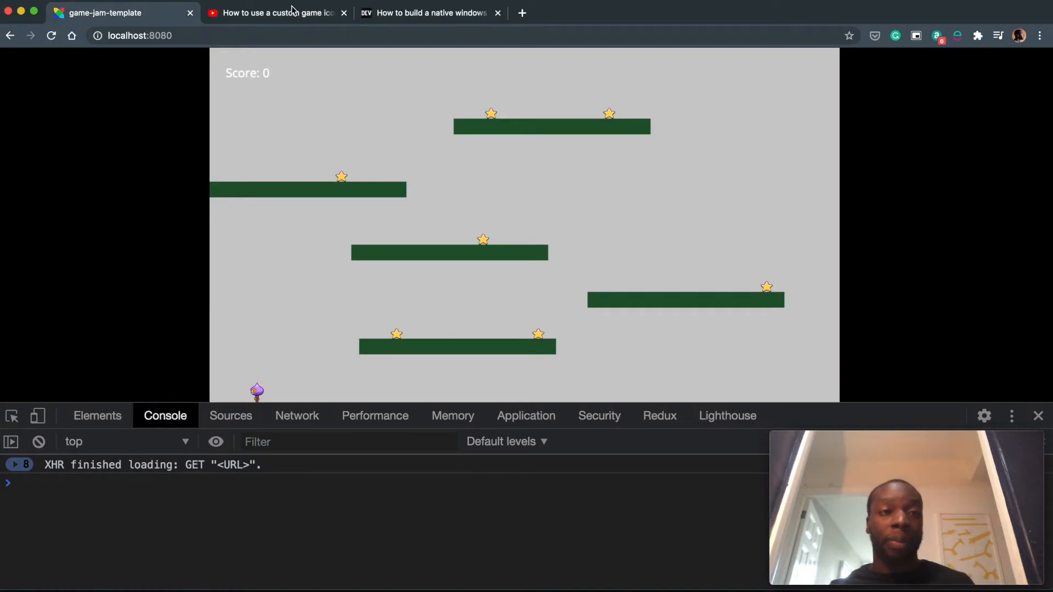
{"action": "left_click", "coordinate": [275, 13]}
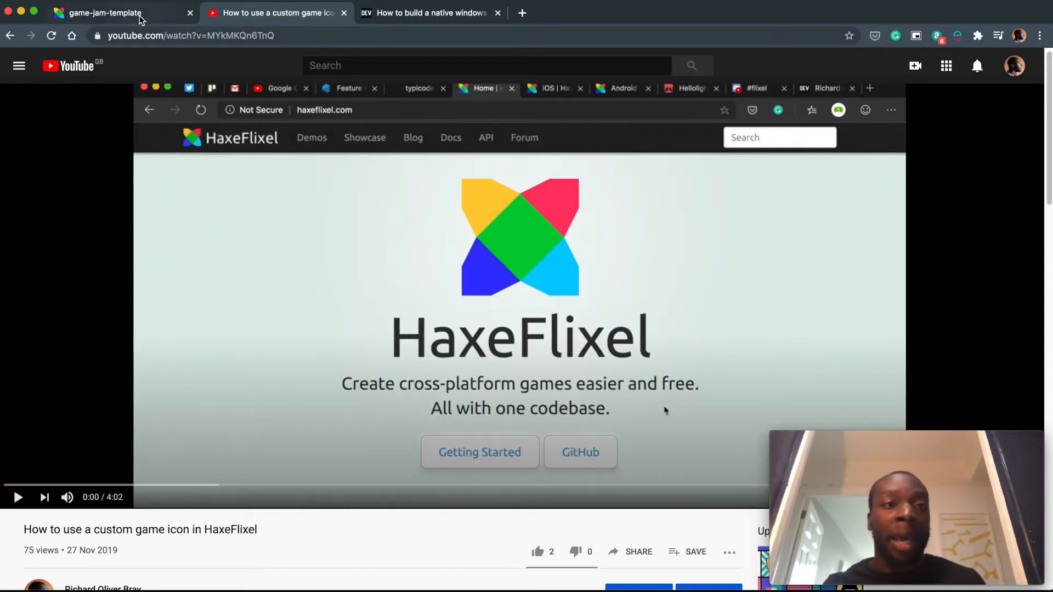
{"action": "left_click", "coordinate": [104, 12]}
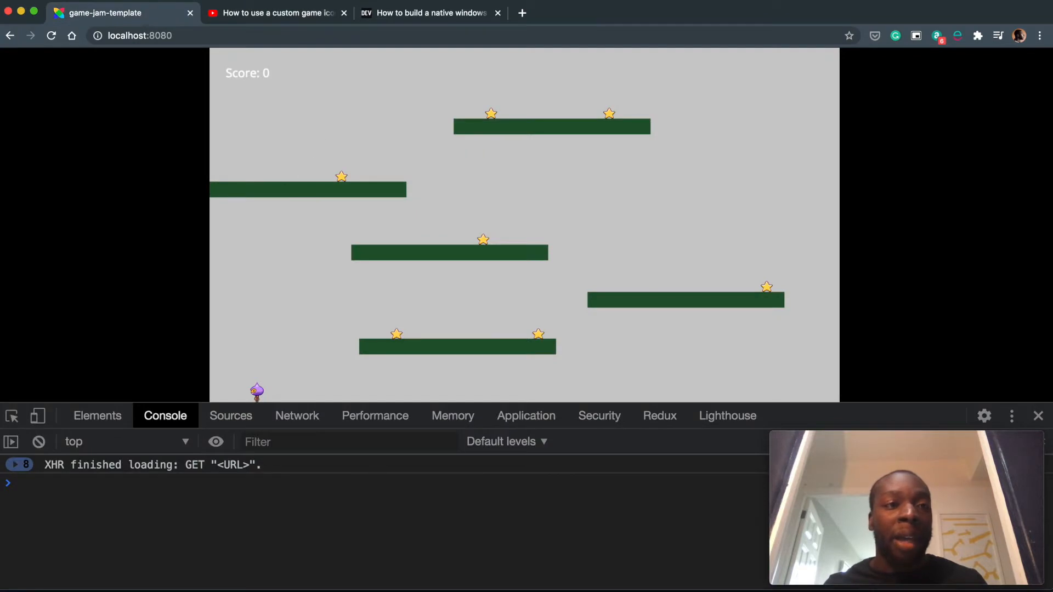
{"action": "mouse_move", "coordinate": [292, 151]}
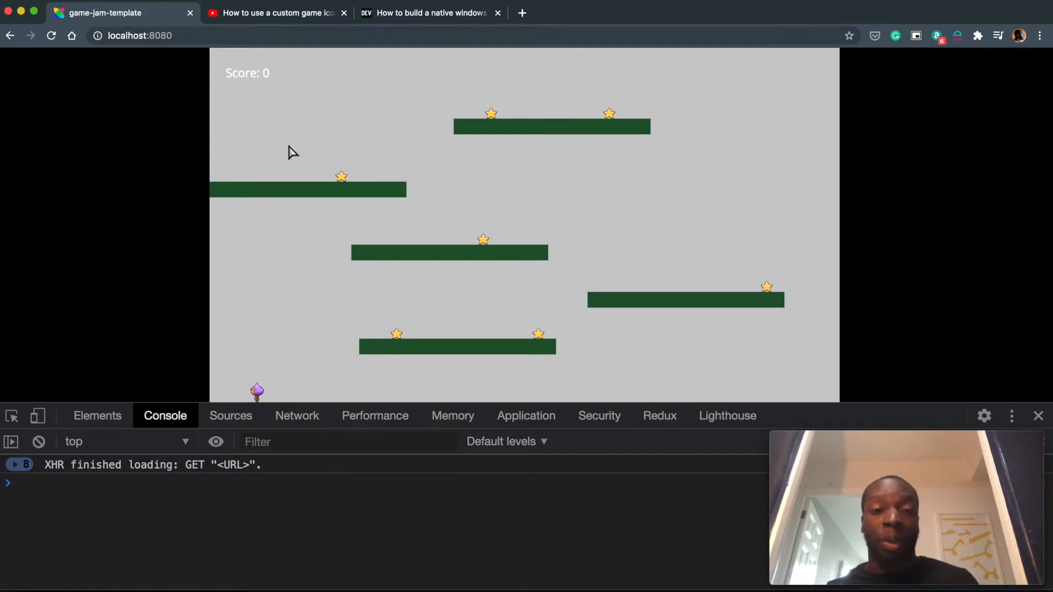
{"action": "mouse_move", "coordinate": [290, 151]}
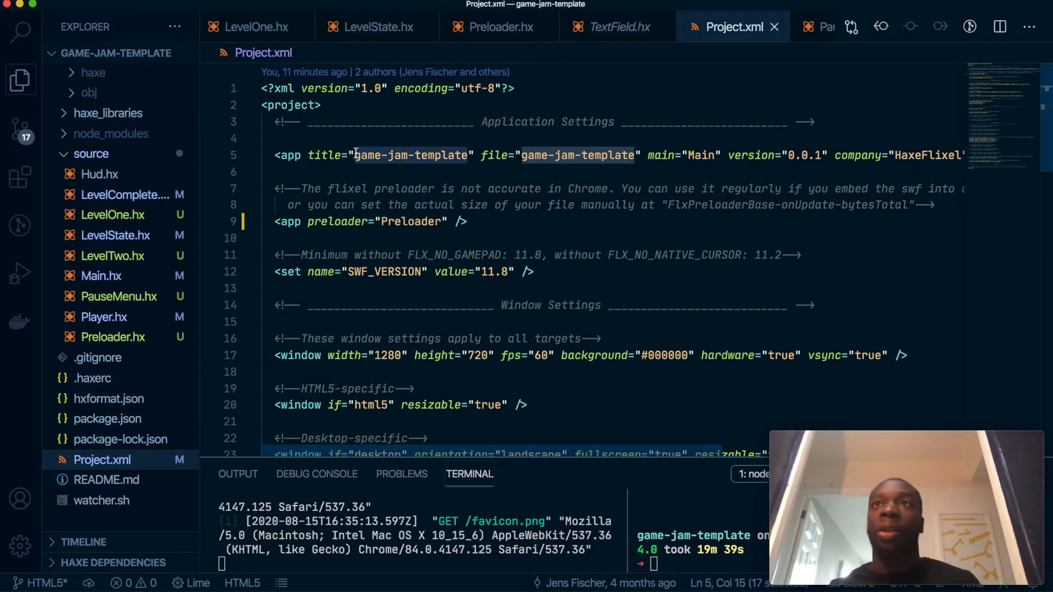
Set the app title to "Platformer tutorial" and the version to 1.2.3 in Project.xml
{"action": "type", "text": "Platformer"}
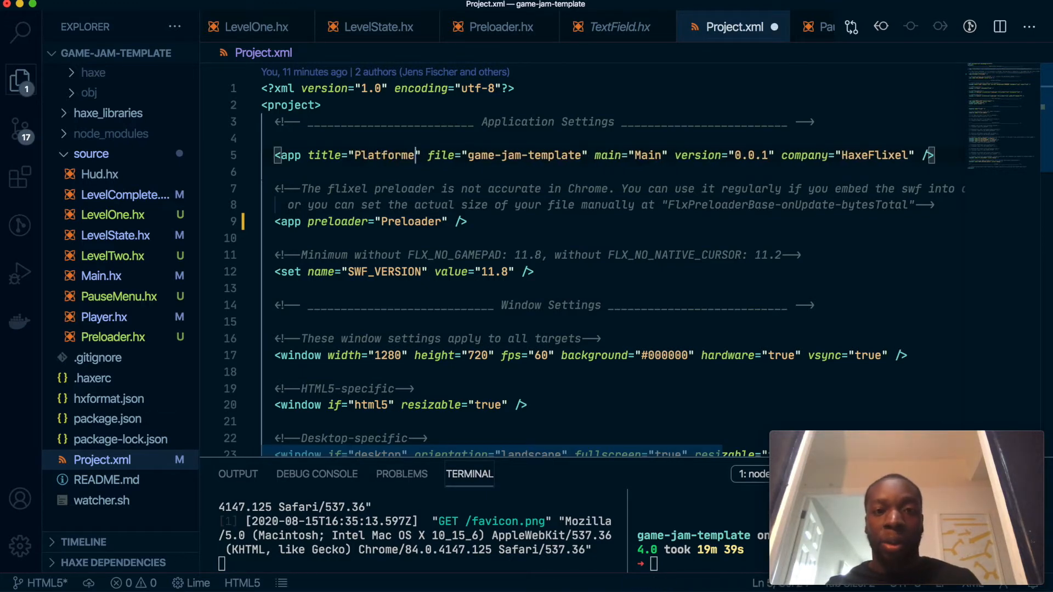
{"action": "type", "text": "tutorial"}
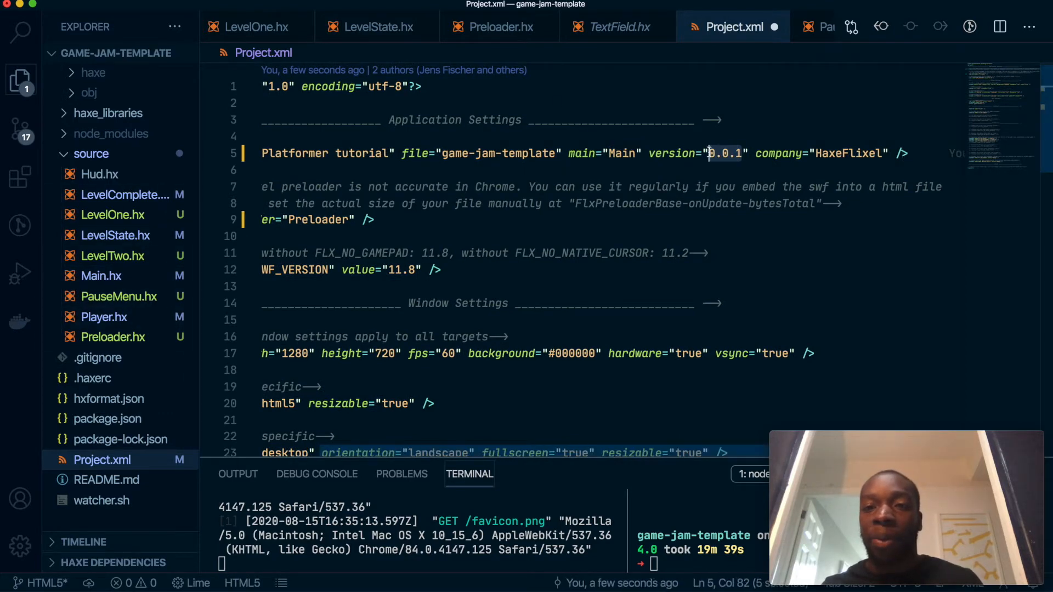
{"action": "type", "text": "1.2.3"}
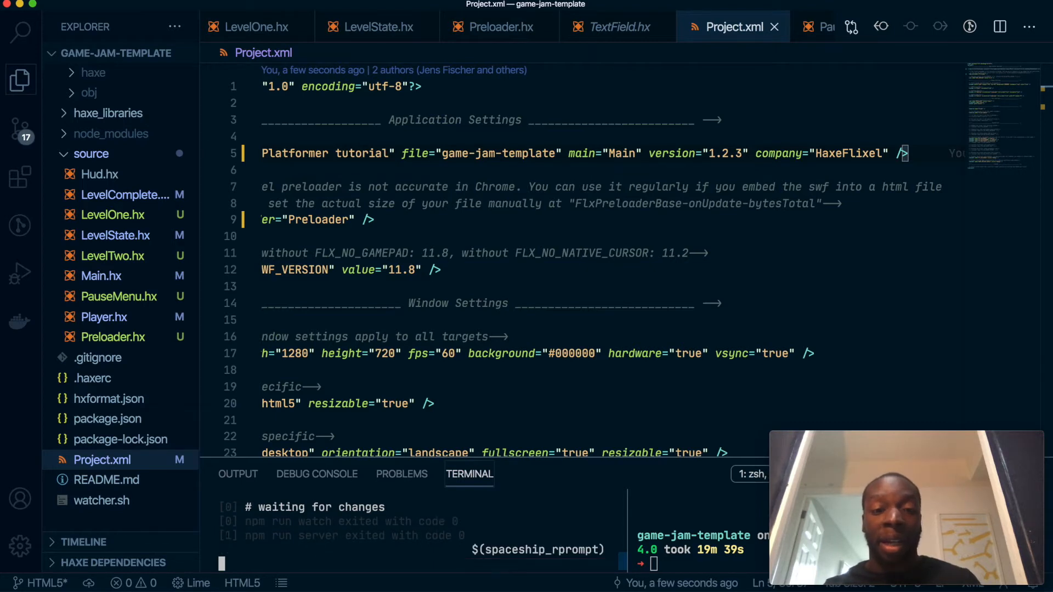
Run a Lime build of the project from the integrated terminal, producing the export/html5 folder
{"action": "type", "text": "lime build mac"}
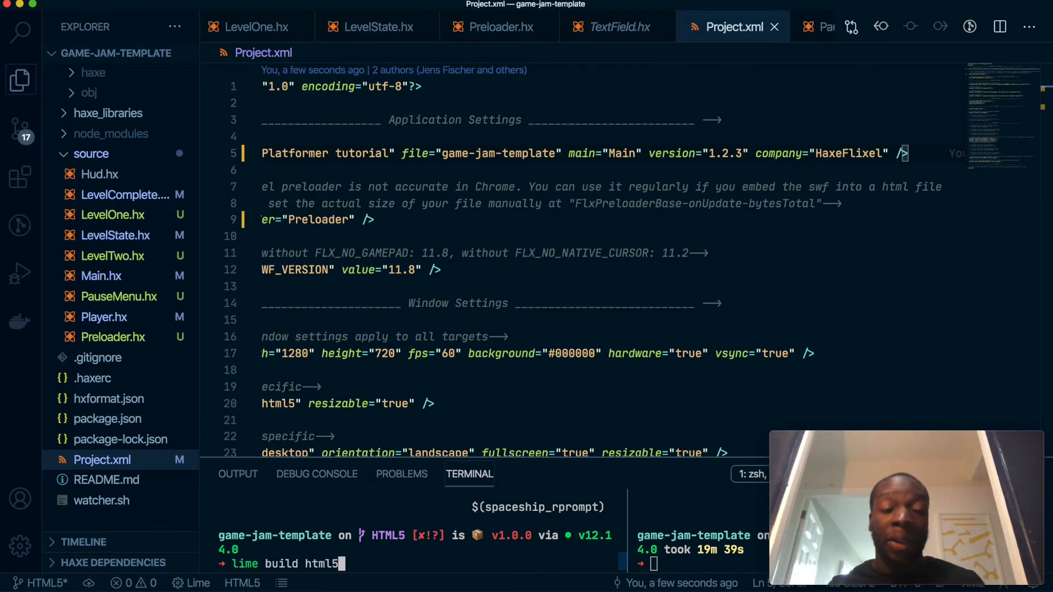
{"action": "left_click", "coordinate": [101, 500]}
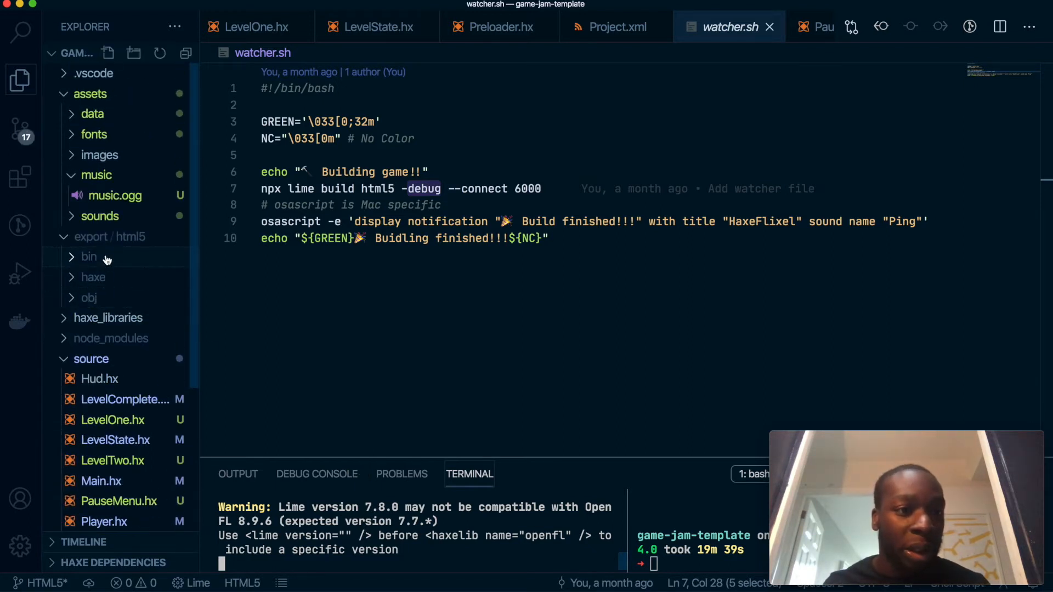
{"action": "mouse_move", "coordinate": [127, 237]}
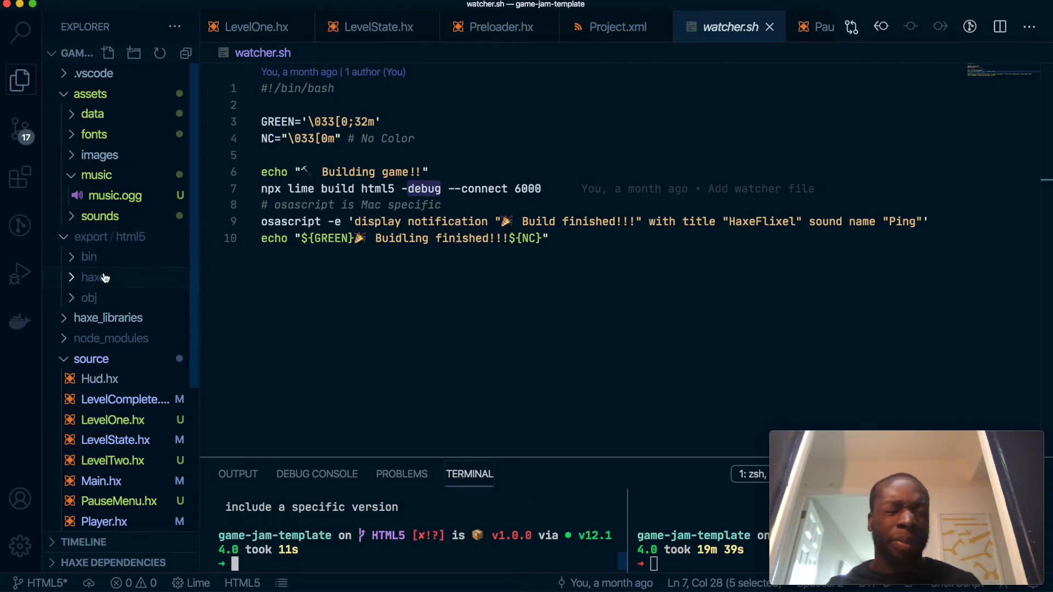
{"action": "mouse_move", "coordinate": [174, 298]}
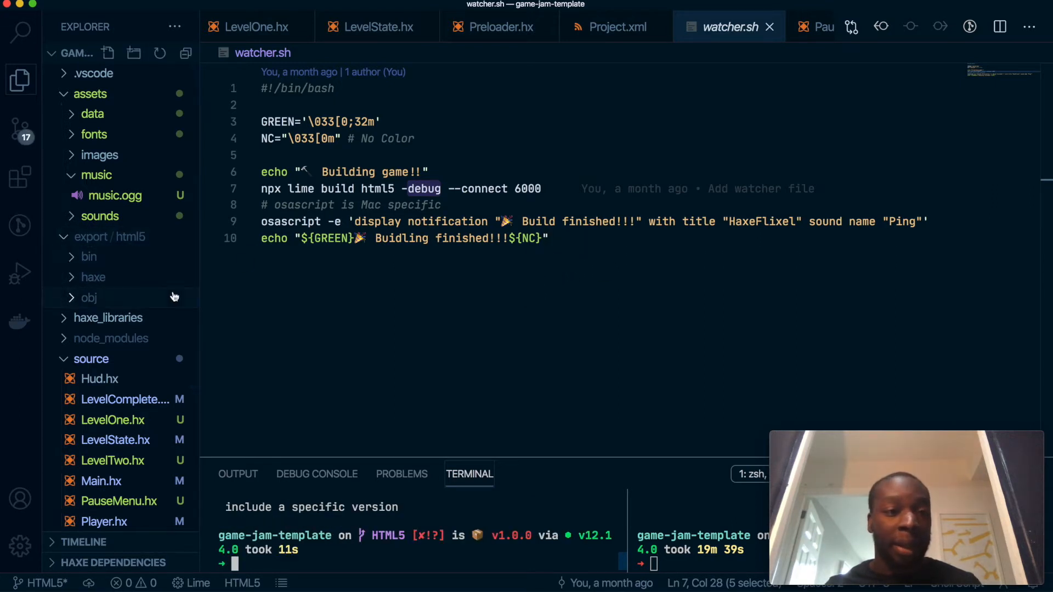
Reveal the export/html5 folder in Finder from the Explorer sidebar
{"action": "right_click", "coordinate": [132, 237]}
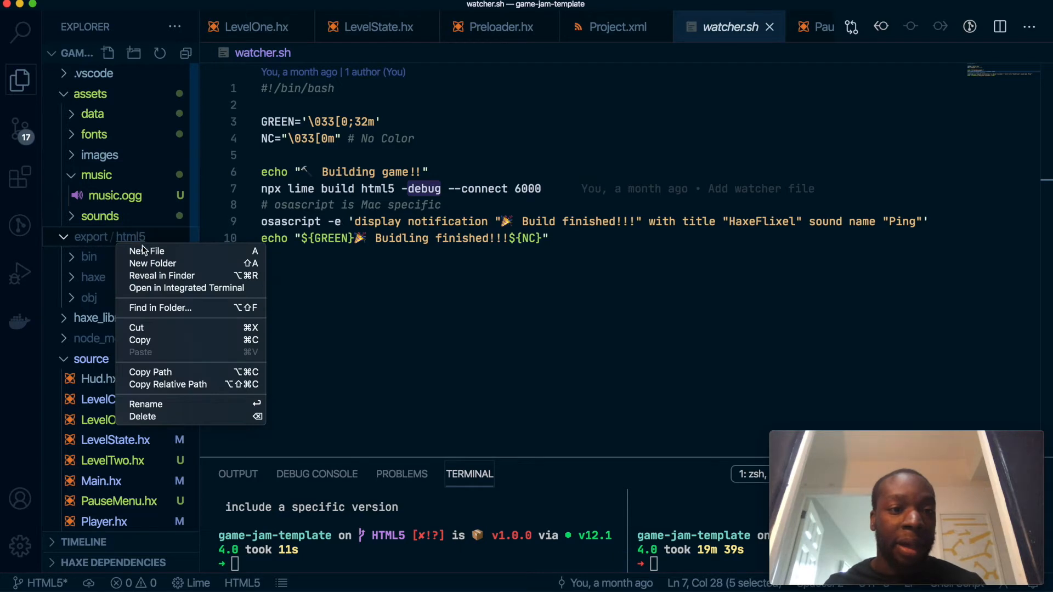
{"action": "left_click", "coordinate": [462, 370]}
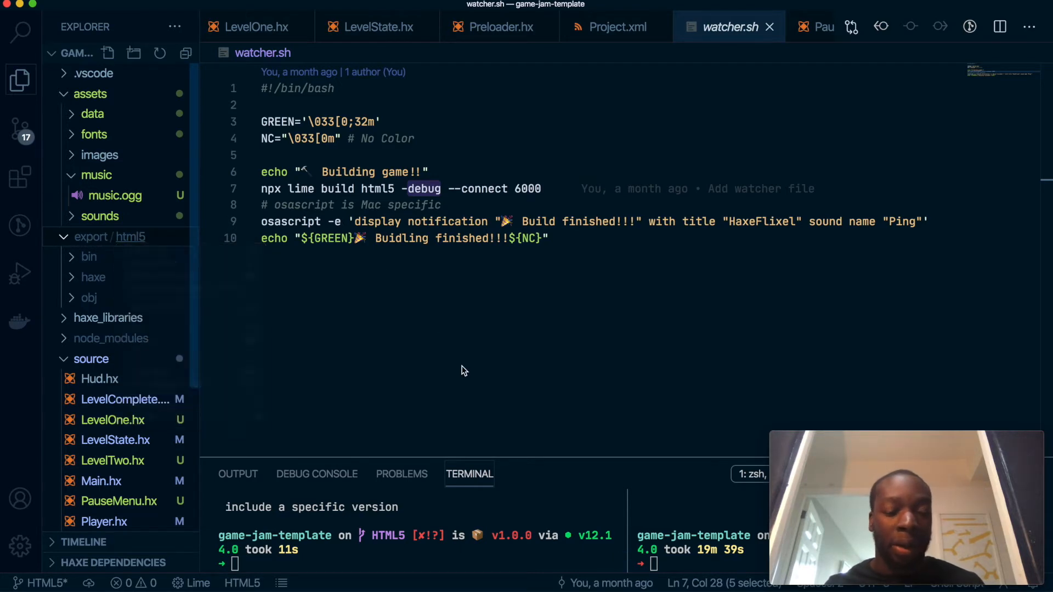
{"action": "right_click", "coordinate": [130, 237]}
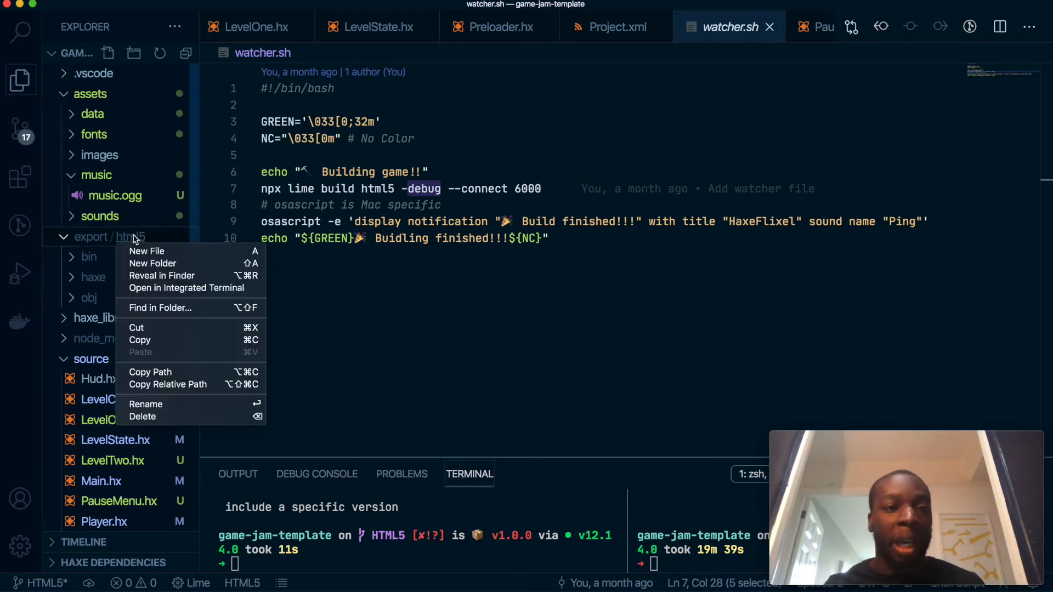
{"action": "left_click", "coordinate": [162, 276]}
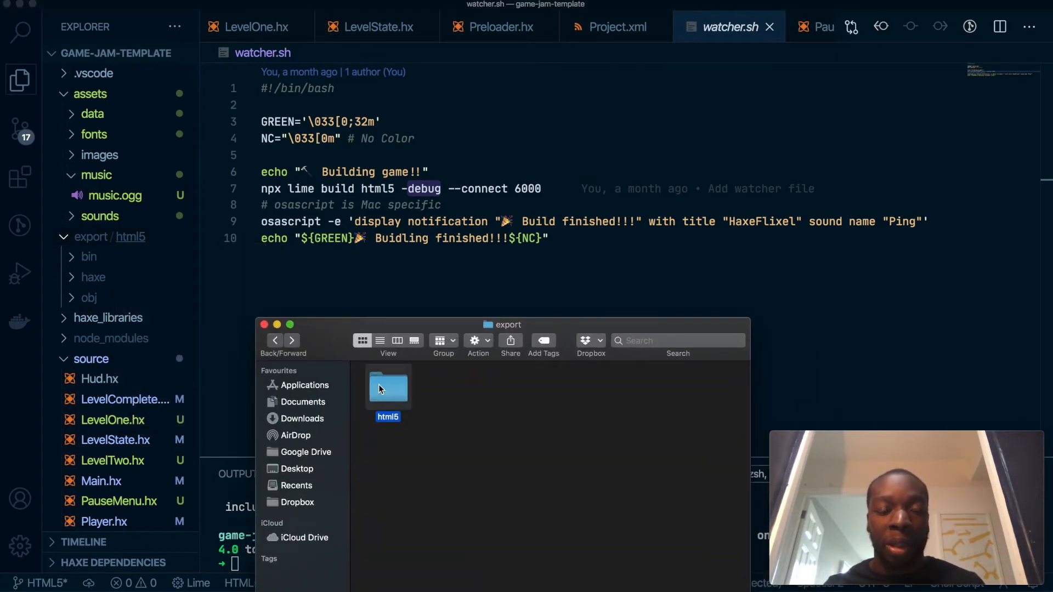
Browse into html5/bin in Finder and view Get Info for game-jam-template.js
{"action": "double_click", "coordinate": [387, 387]}
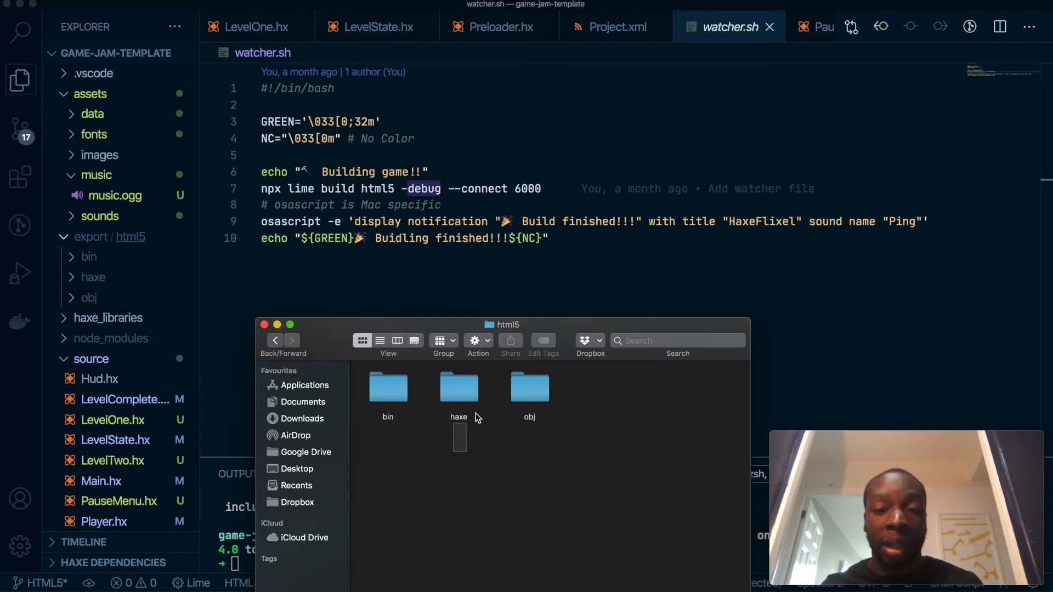
{"action": "double_click", "coordinate": [387, 388]}
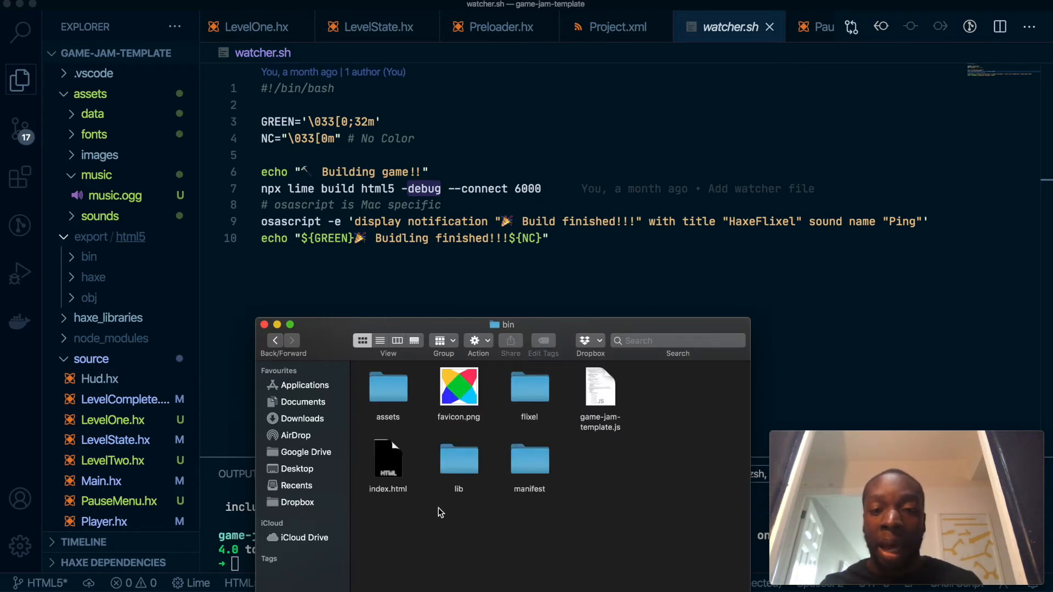
{"action": "left_click", "coordinate": [600, 387]}
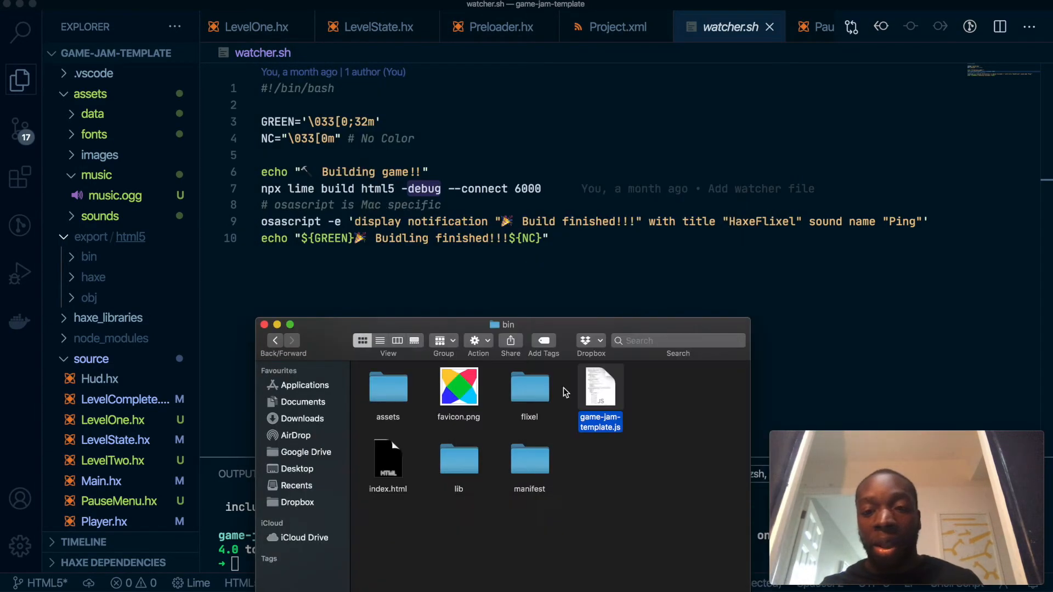
{"action": "right_click", "coordinate": [600, 386]}
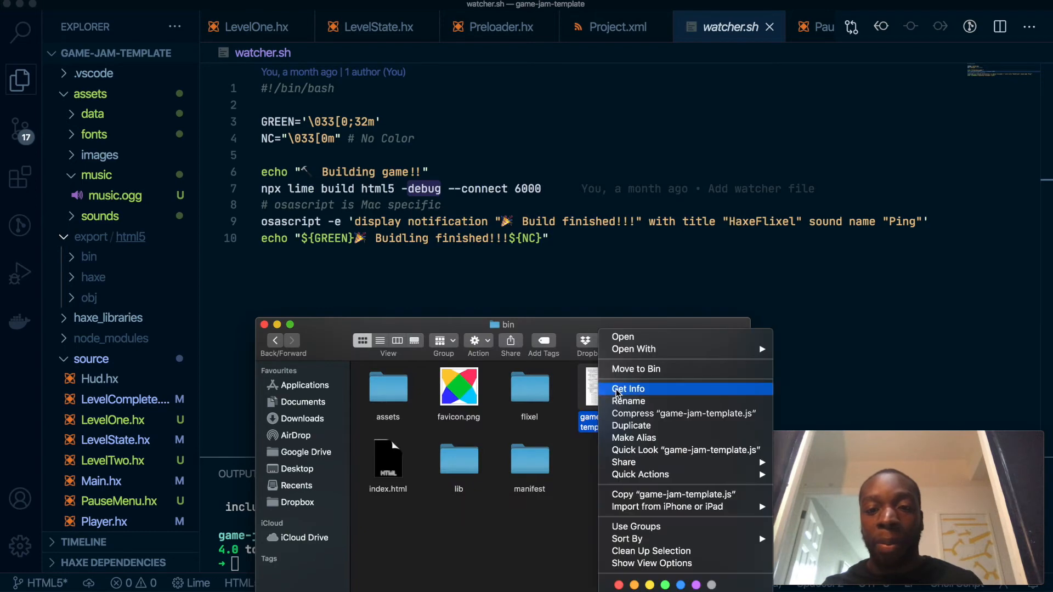
{"action": "left_click", "coordinate": [627, 388]}
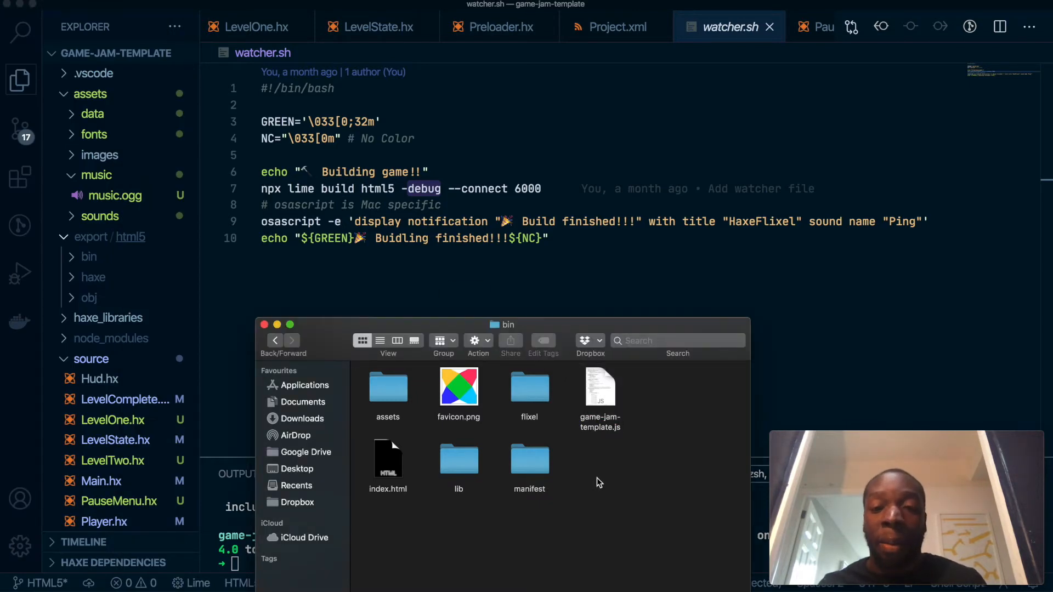
{"action": "mouse_move", "coordinate": [563, 333]}
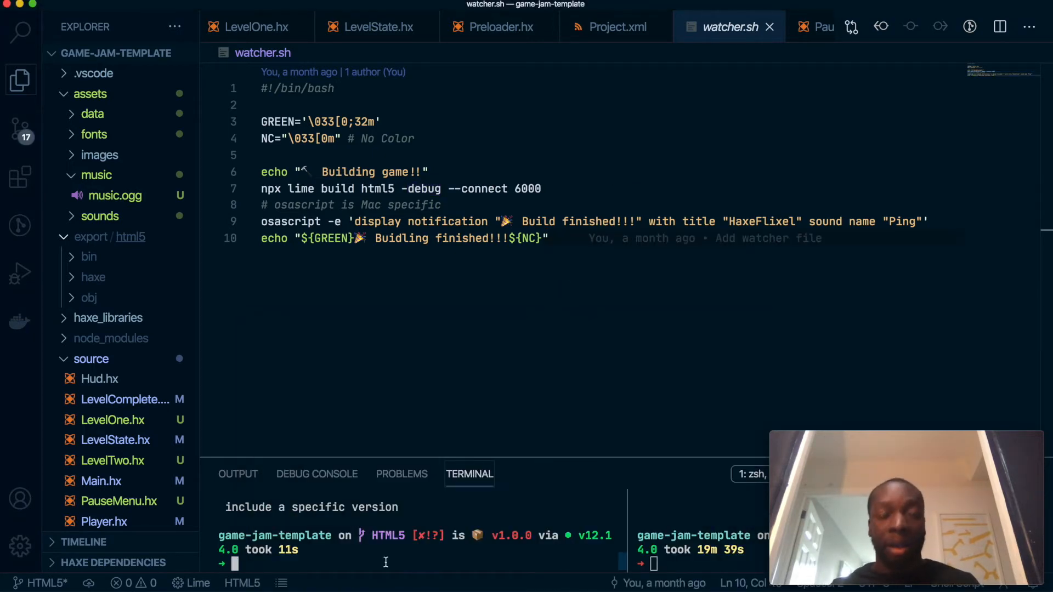
Run 'lime build html5 -minify -release' and select the rebuilt game-jam-template.js in the bin folder
{"action": "type", "text": "lime build html5"}
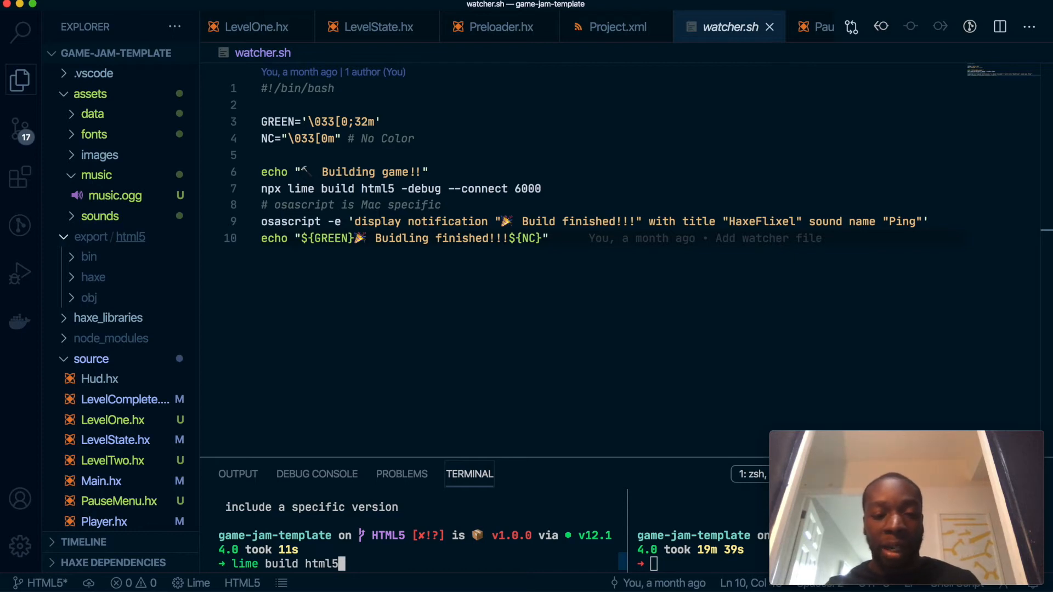
{"action": "type", "text": "-minify -release"}
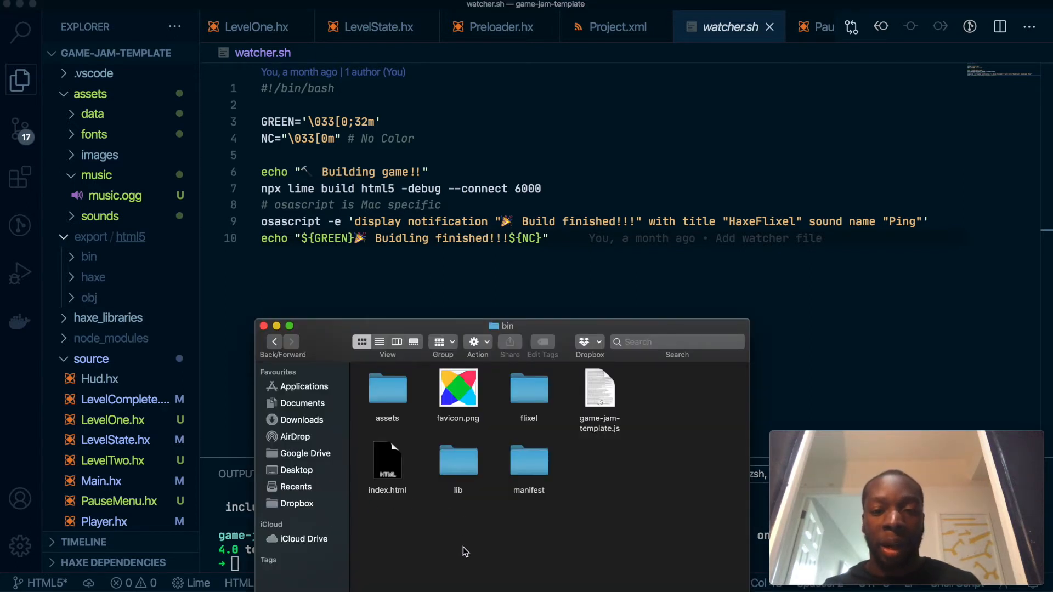
{"action": "left_click", "coordinate": [599, 387]}
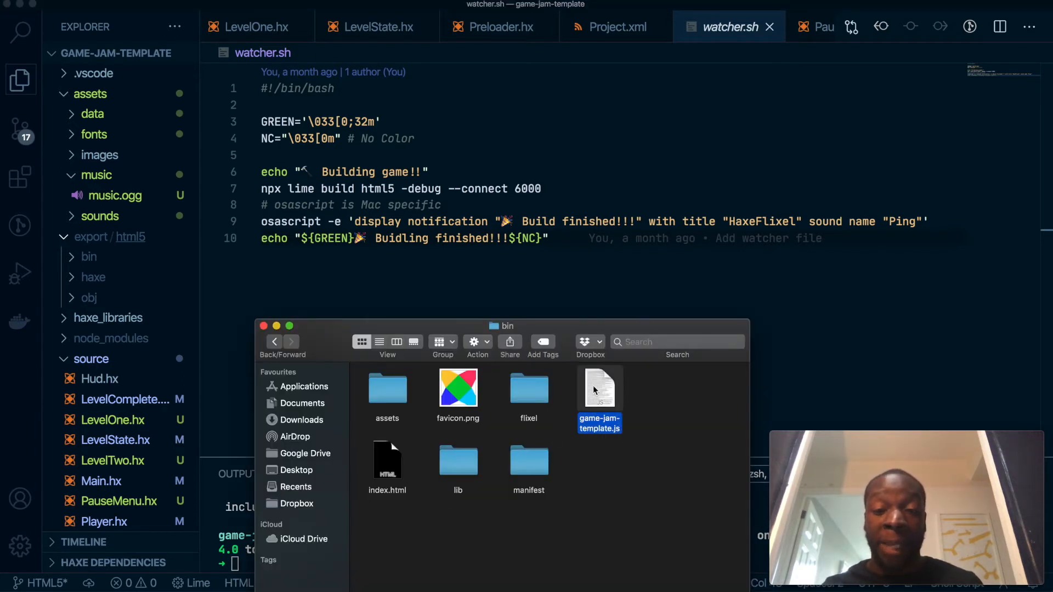
{"action": "double_click", "coordinate": [599, 388]}
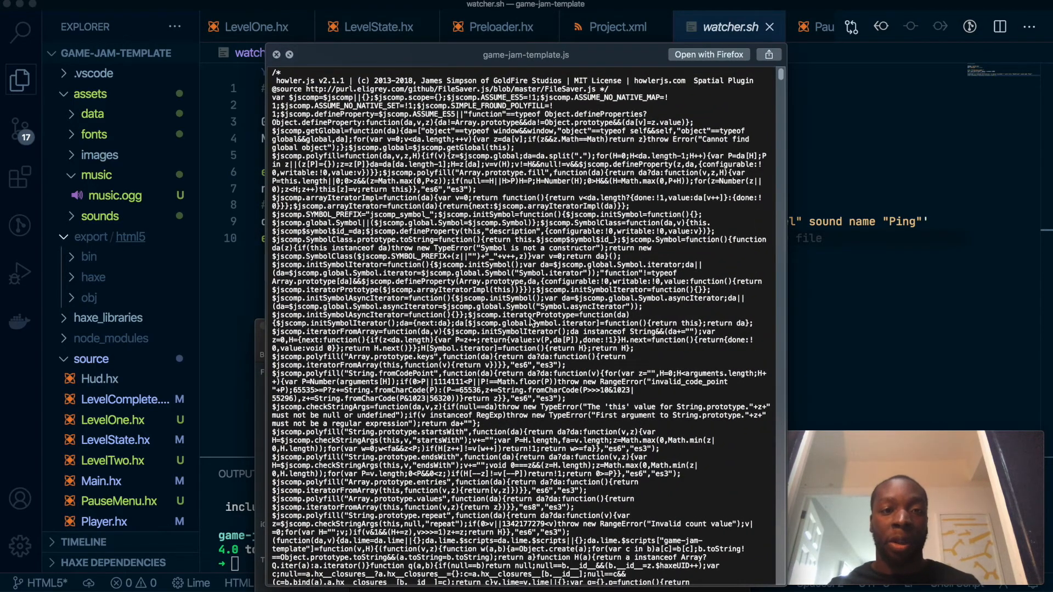
{"action": "mouse_move", "coordinate": [541, 319]}
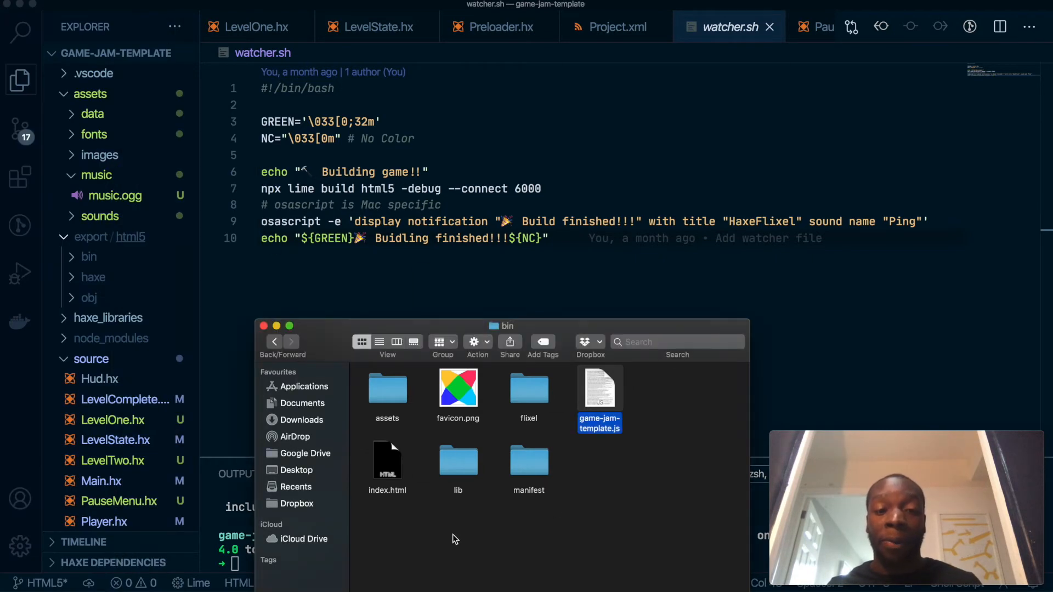
{"action": "mouse_move", "coordinate": [263, 327]}
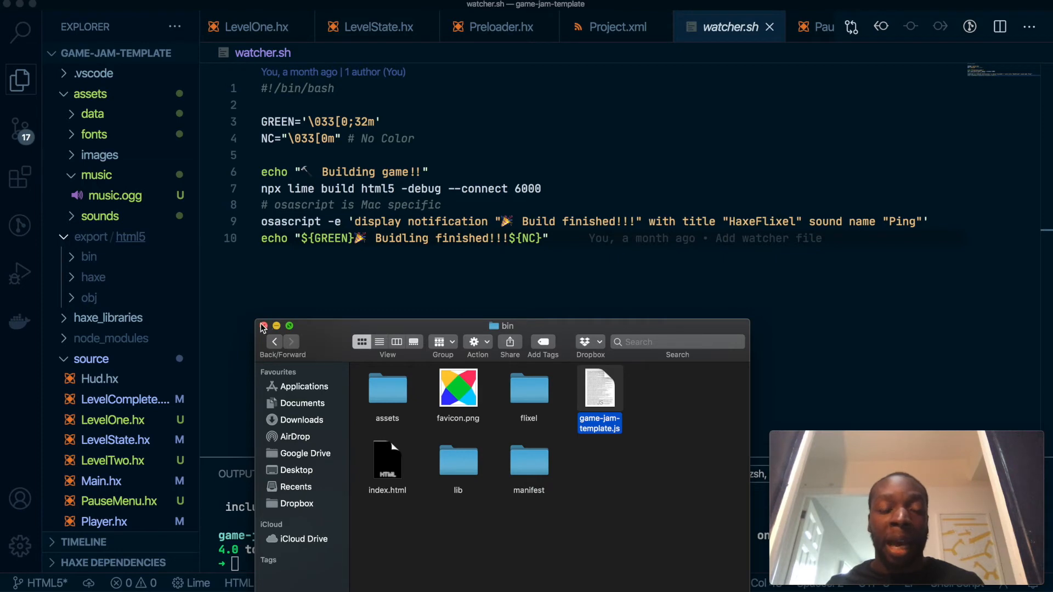
Close the HTML5 bin folder window and run 'lime build html5 -minify' in the terminal
{"action": "left_click", "coordinate": [263, 327]}
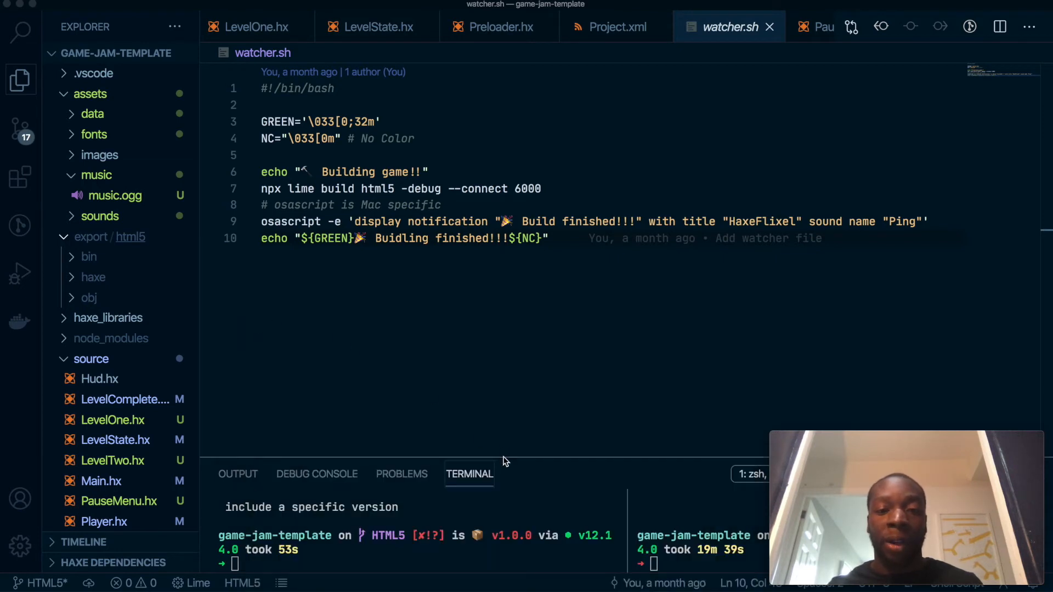
{"action": "mouse_move", "coordinate": [489, 479]}
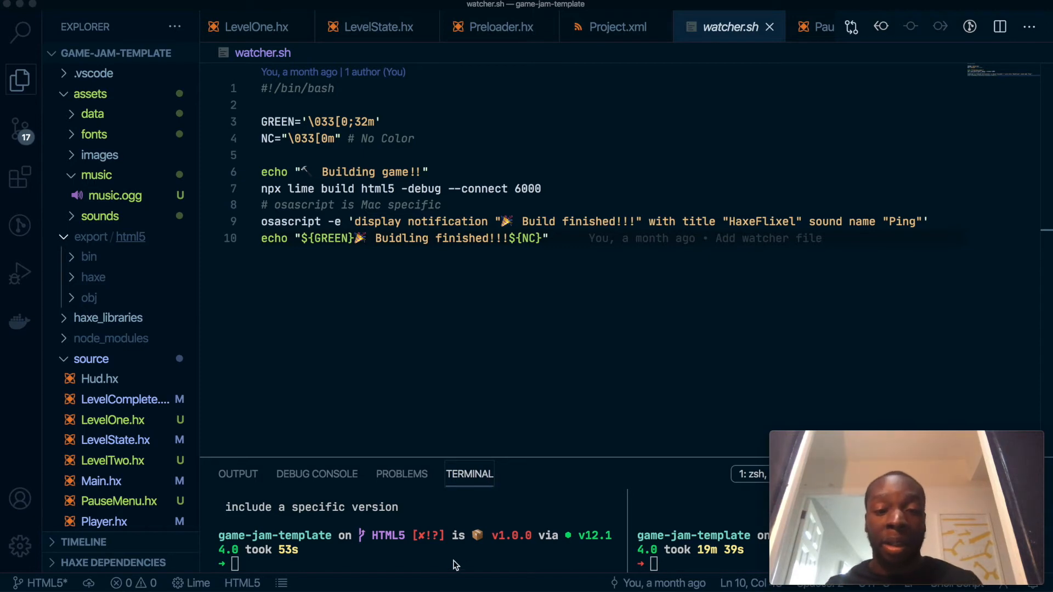
{"action": "type", "text": "lime build html5 -minify"}
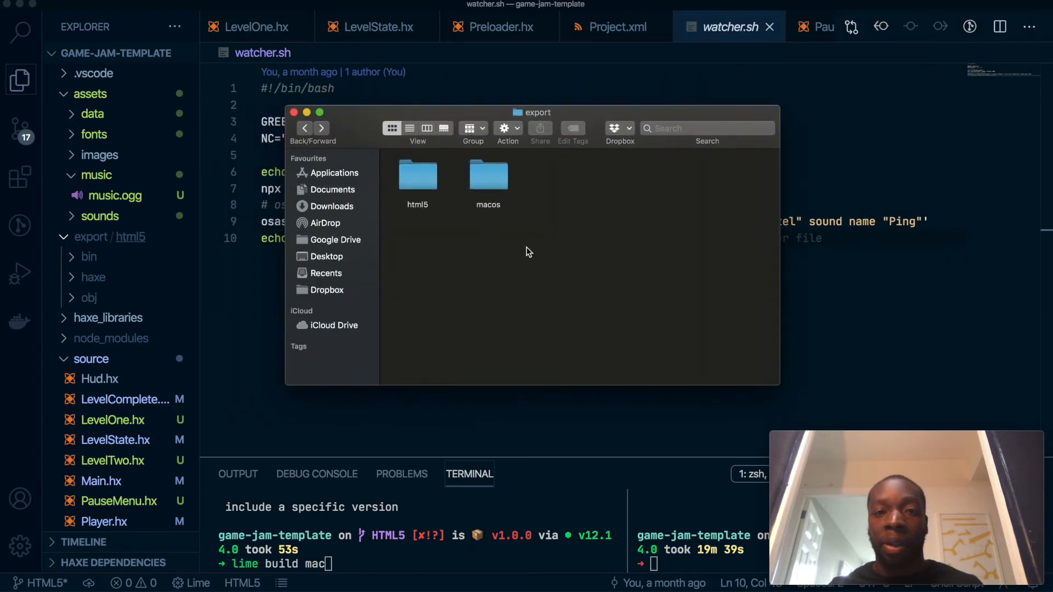
{"action": "mouse_move", "coordinate": [507, 164]}
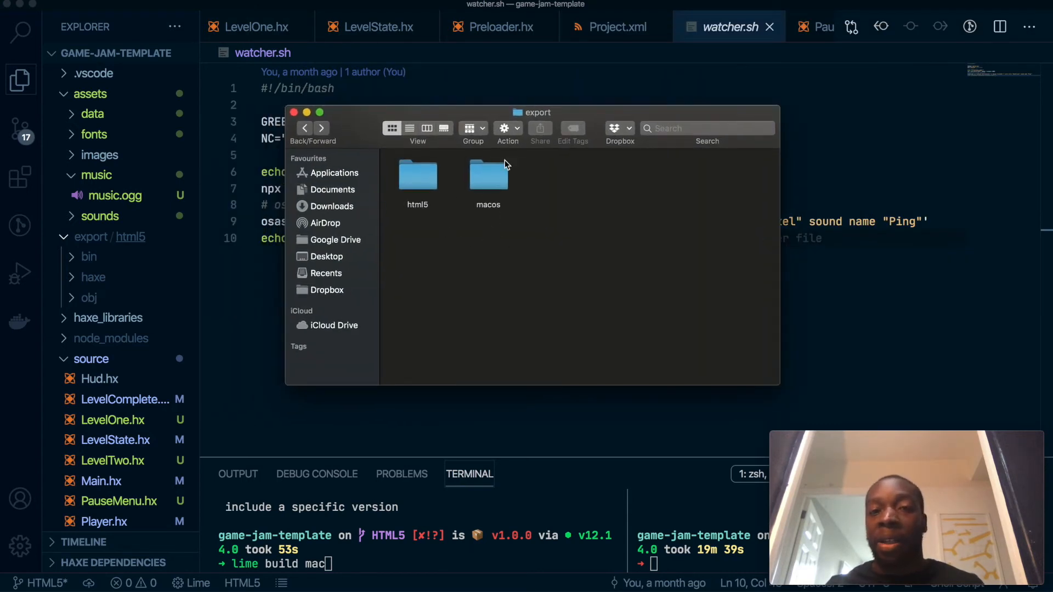
Browse into macos/bin in Finder and select the built platformer-tut app
{"action": "double_click", "coordinate": [487, 174]}
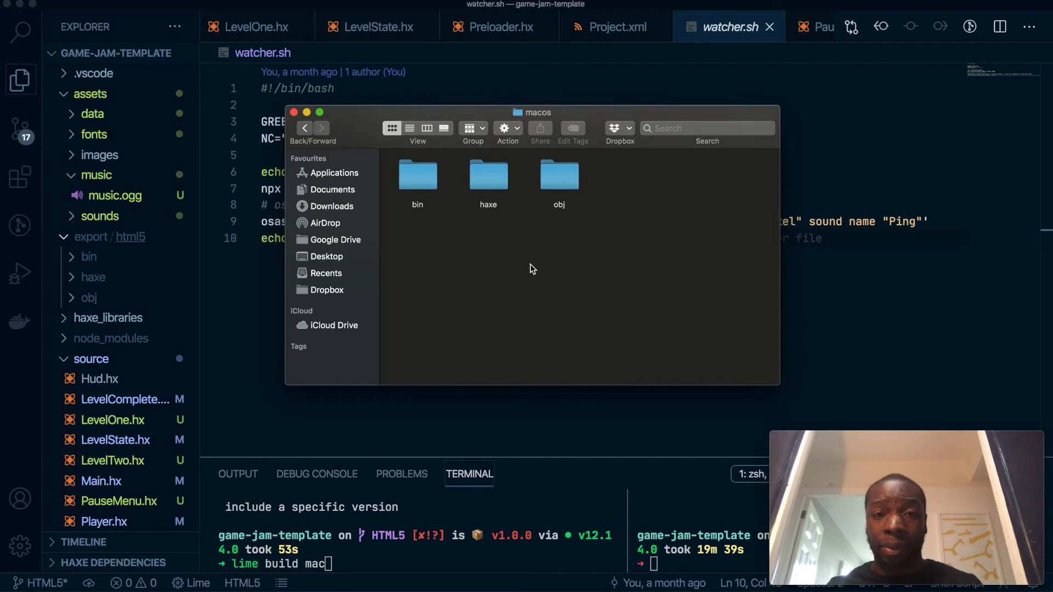
{"action": "mouse_move", "coordinate": [458, 219]}
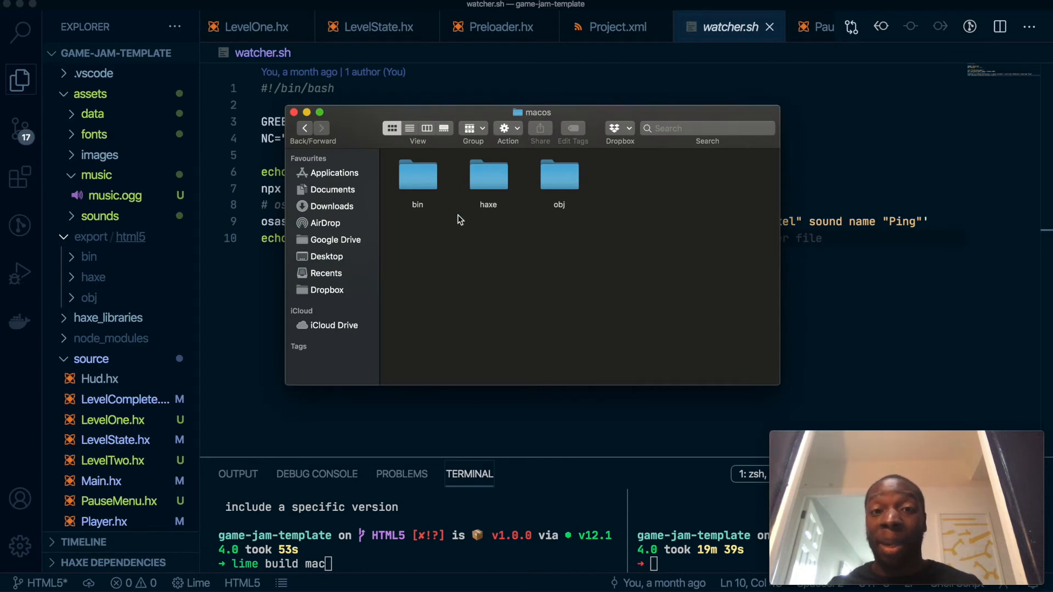
{"action": "left_click", "coordinate": [417, 176]}
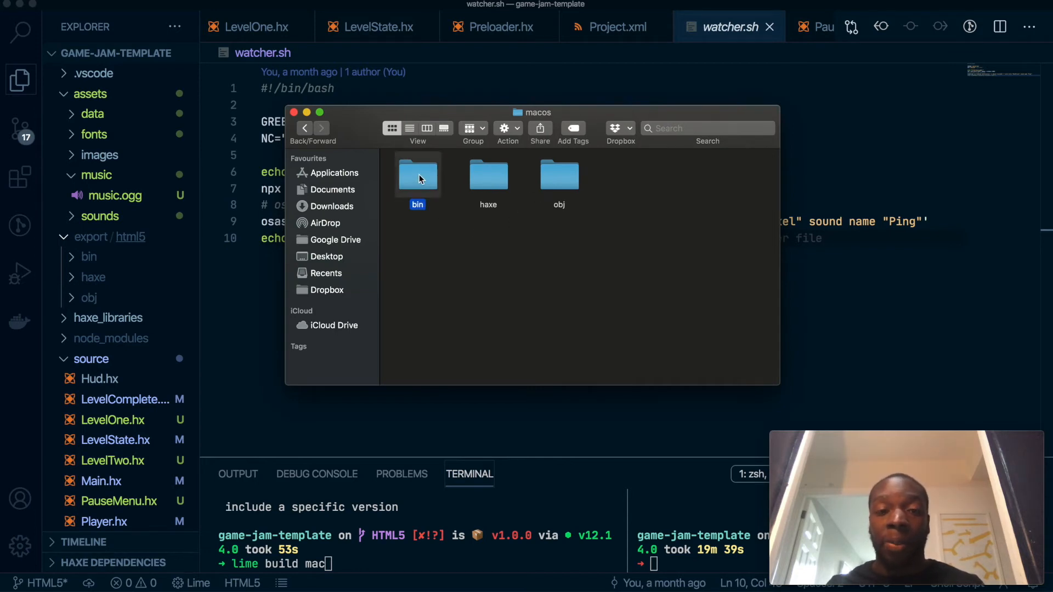
{"action": "double_click", "coordinate": [417, 174]}
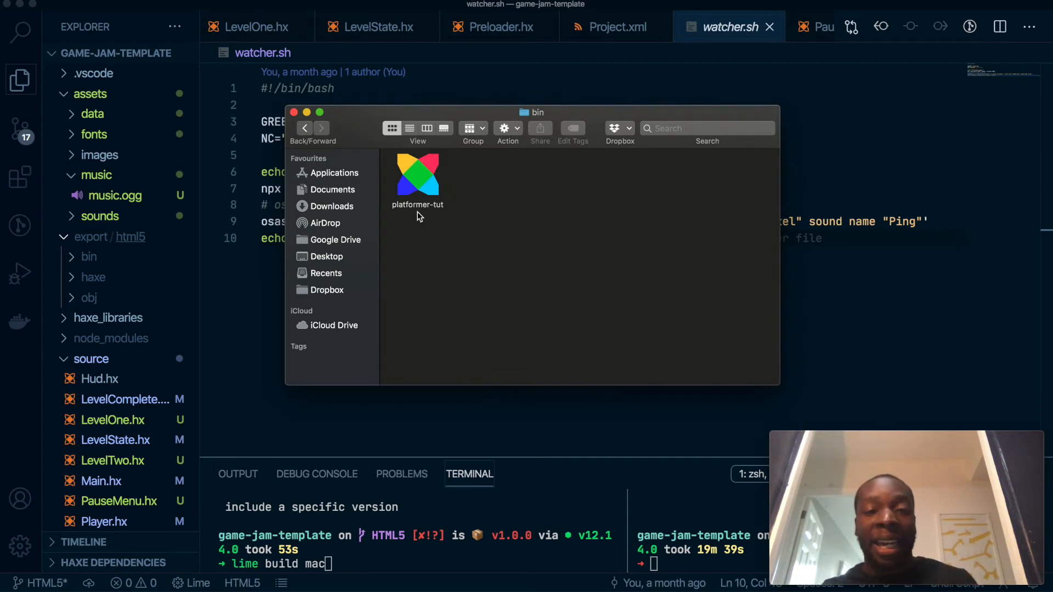
{"action": "mouse_move", "coordinate": [457, 211]}
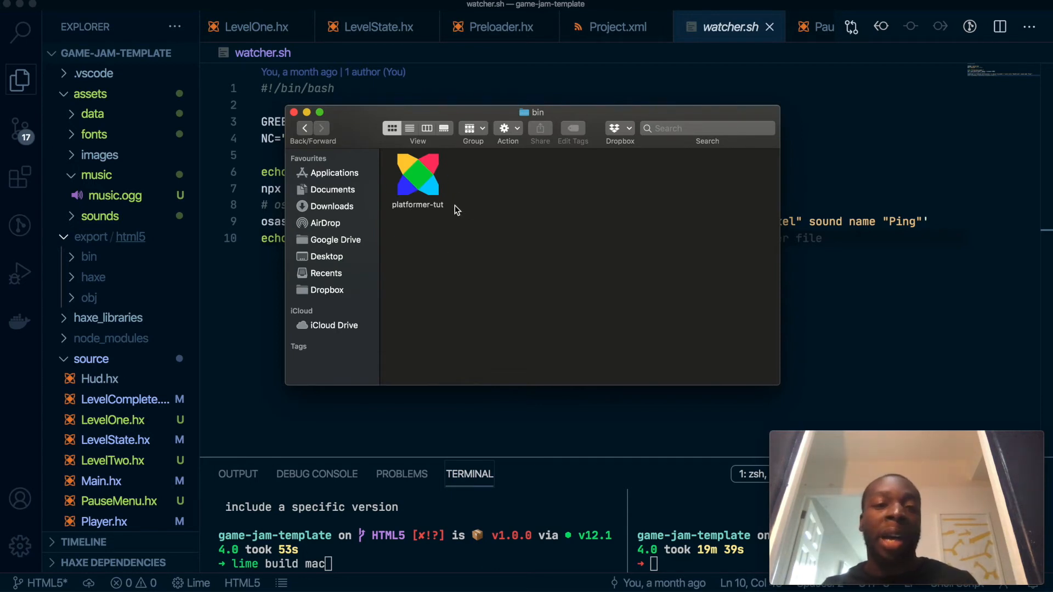
{"action": "mouse_move", "coordinate": [421, 196]}
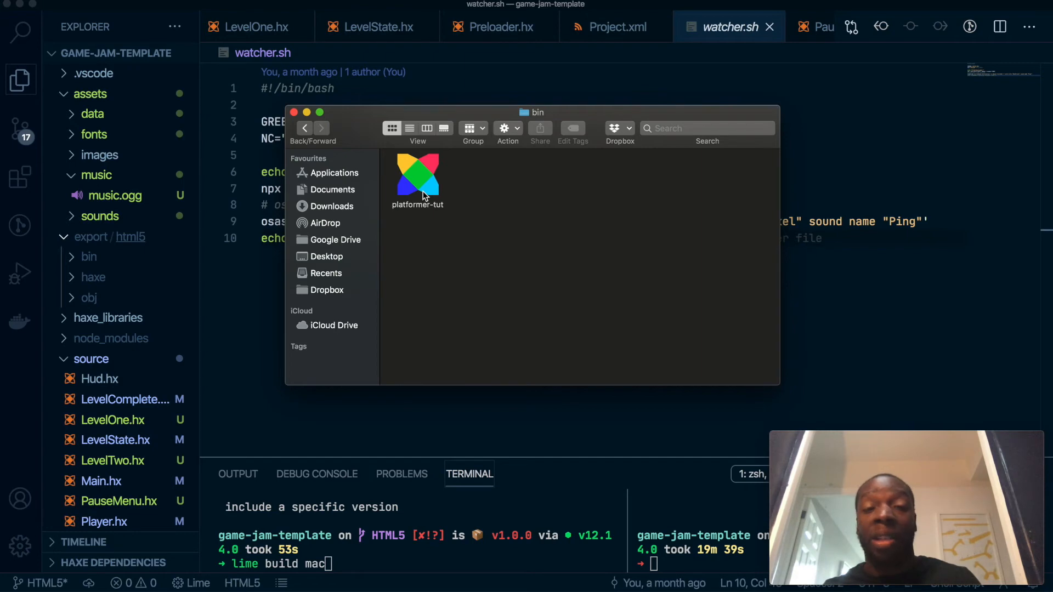
{"action": "left_click", "coordinate": [417, 175]}
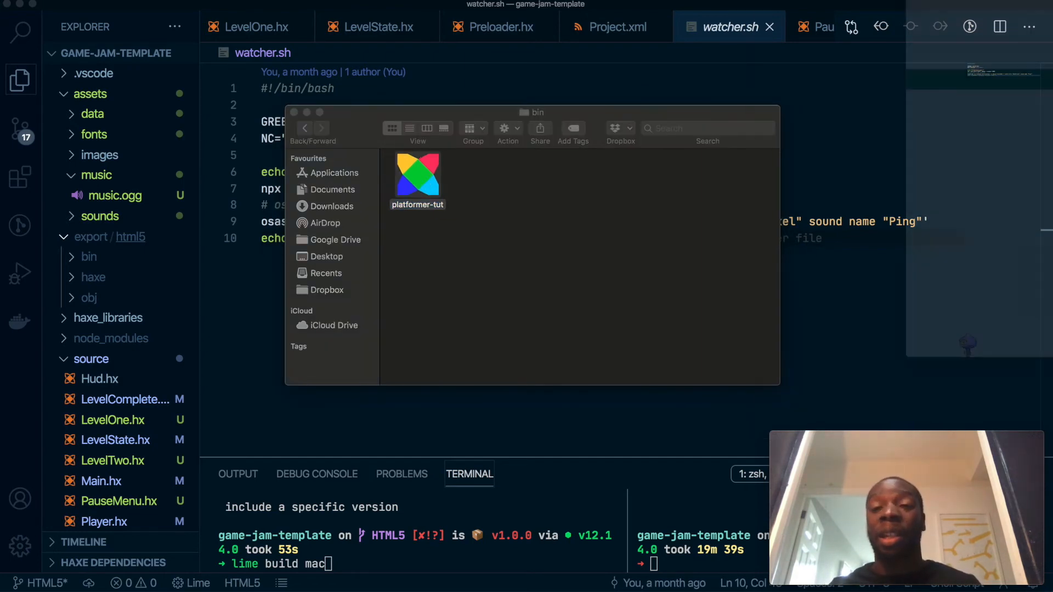
{"action": "double_click", "coordinate": [417, 173]}
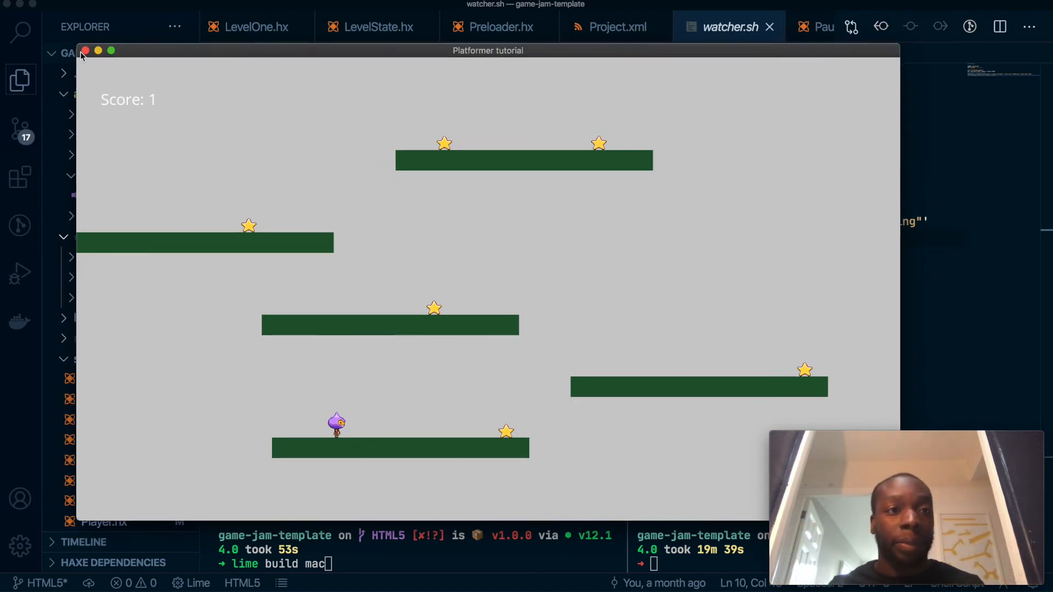
{"action": "left_click", "coordinate": [86, 52]}
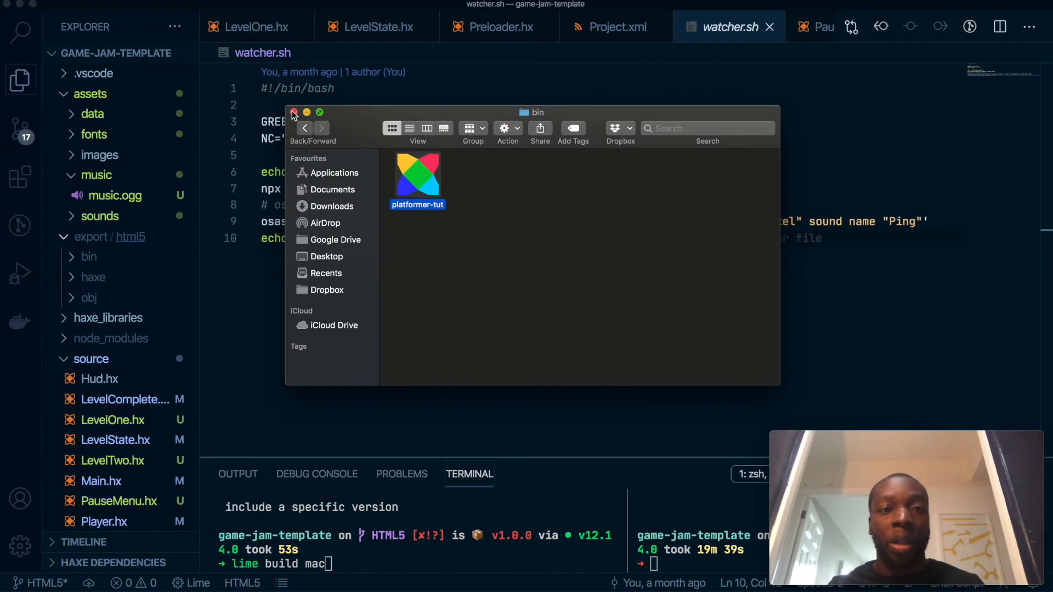
Close the macOS bin Finder window and return focus to the watcher.sh editor
{"action": "left_click", "coordinate": [293, 112]}
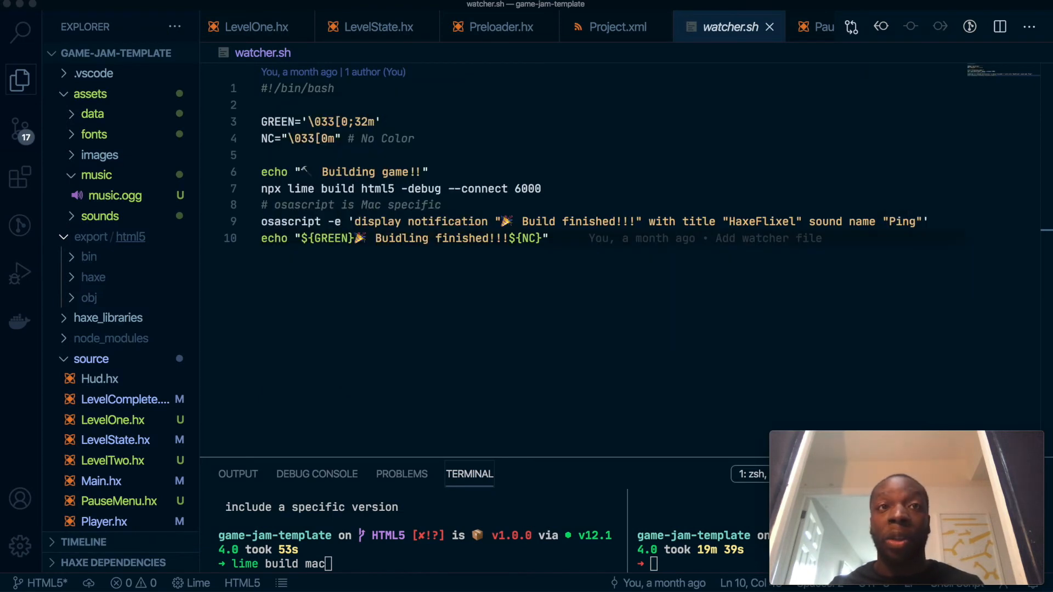
{"action": "left_click", "coordinate": [547, 238]}
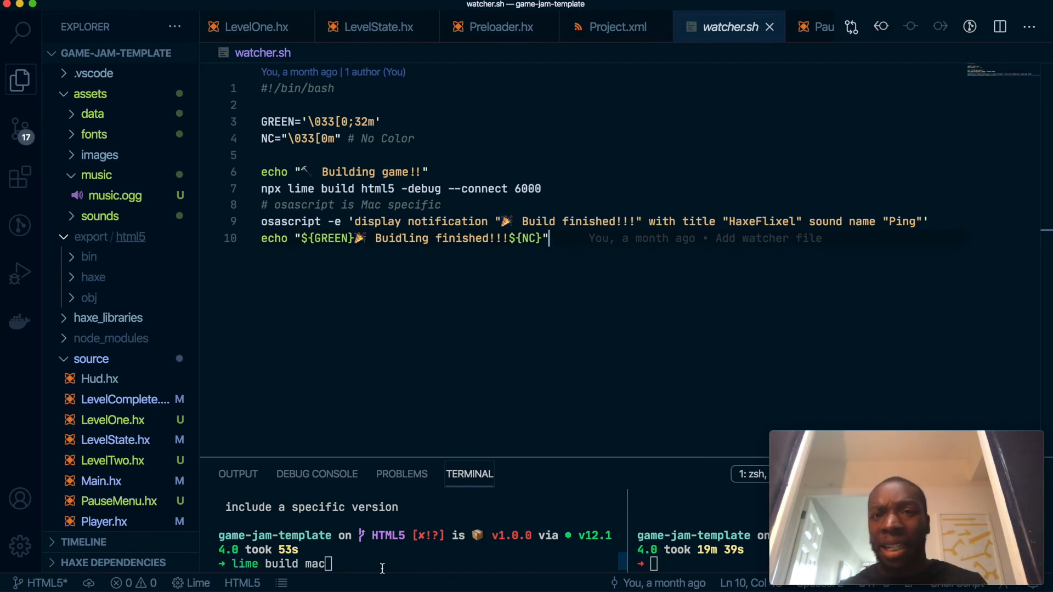
{"action": "mouse_move", "coordinate": [385, 573]}
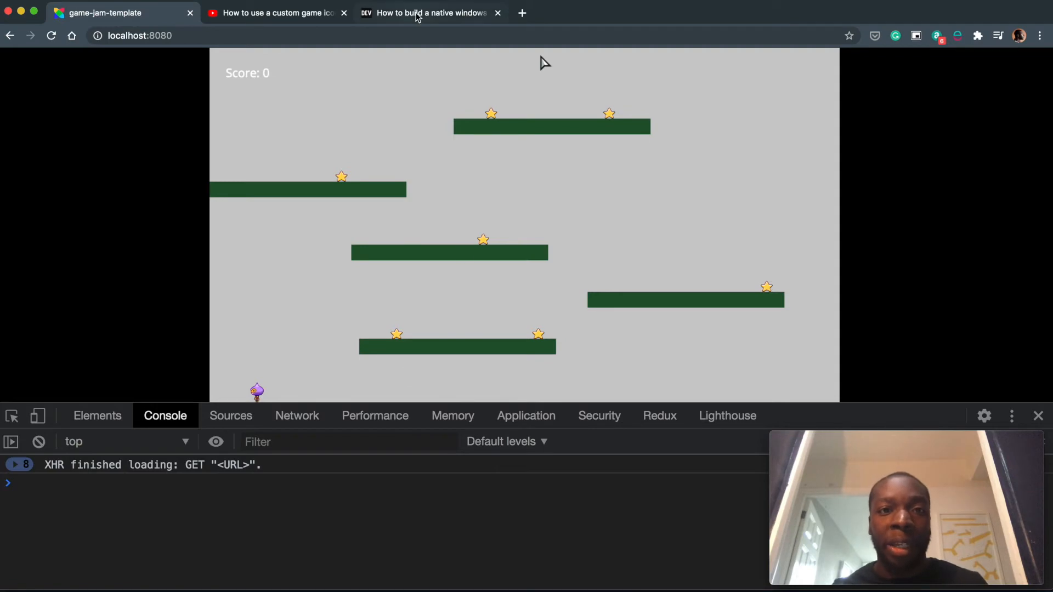
Read the DEV native Windows build guide through the Virtualbox, Windows 10 and Visual Studio sections
{"action": "left_click", "coordinate": [430, 13]}
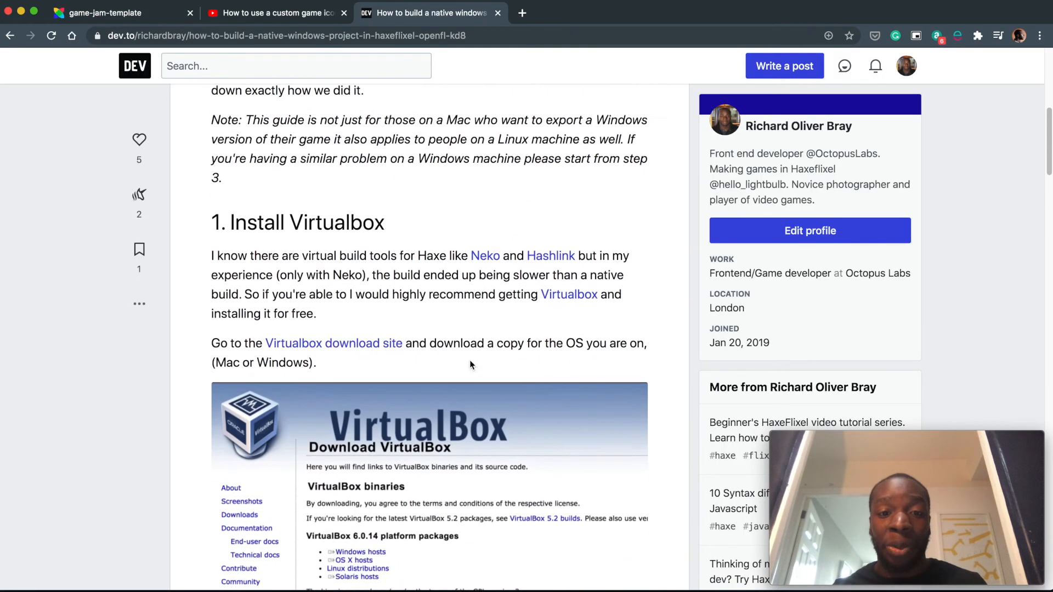
{"action": "scroll", "scroll_direction": "down", "scroll_amount": 3}
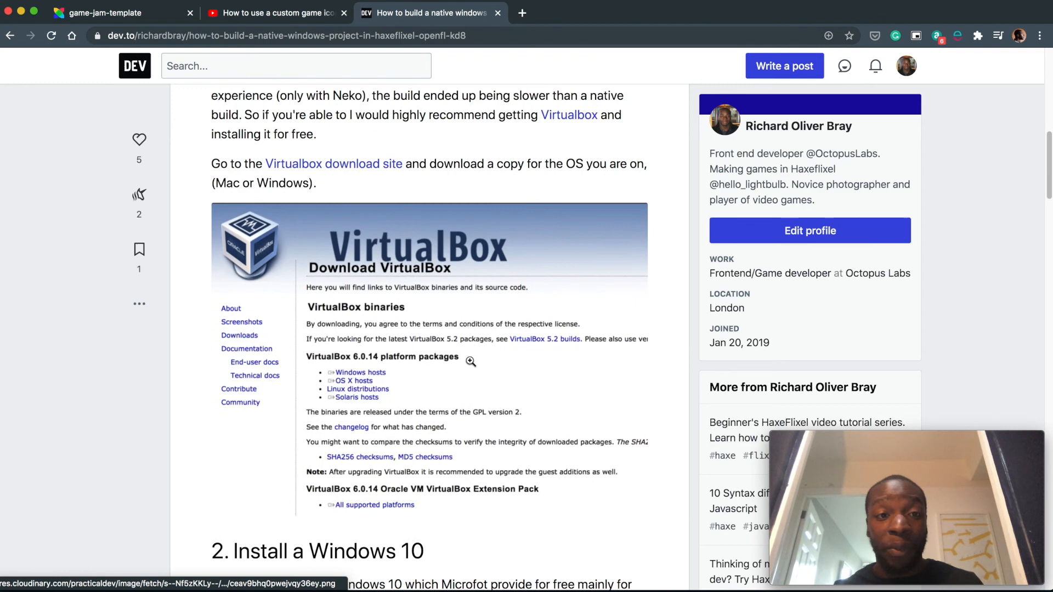
{"action": "scroll", "scroll_direction": "down", "scroll_amount": 3}
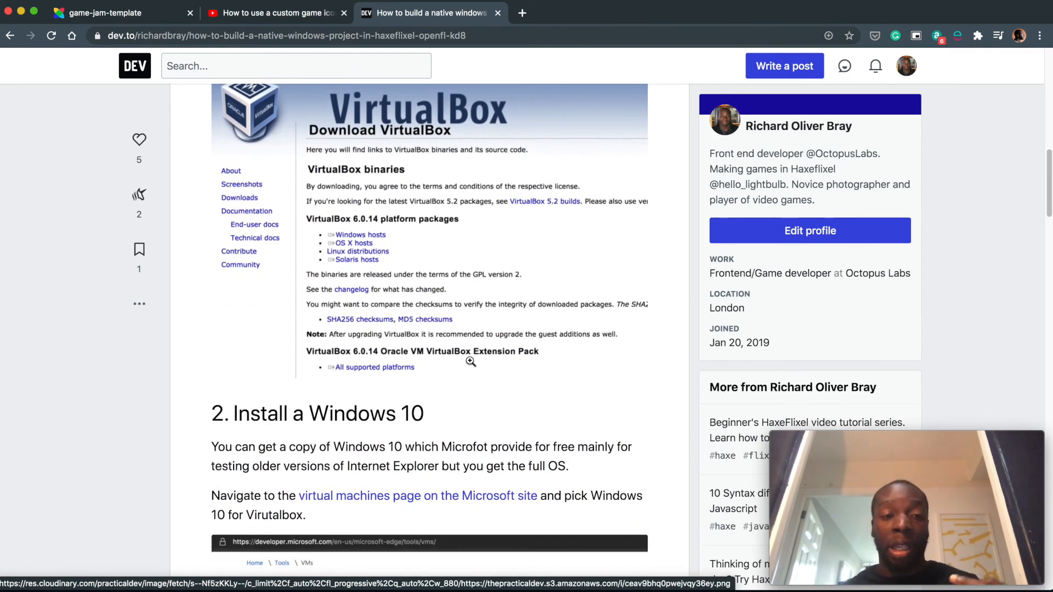
{"action": "scroll", "scroll_direction": "down", "scroll_amount": 3}
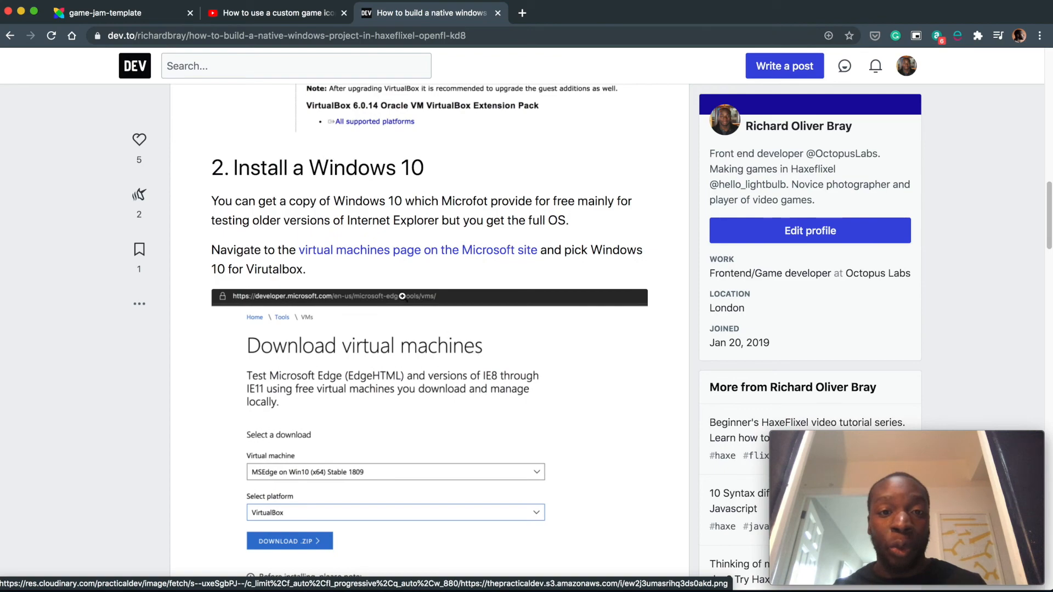
{"action": "scroll", "scroll_direction": "down", "scroll_amount": 3}
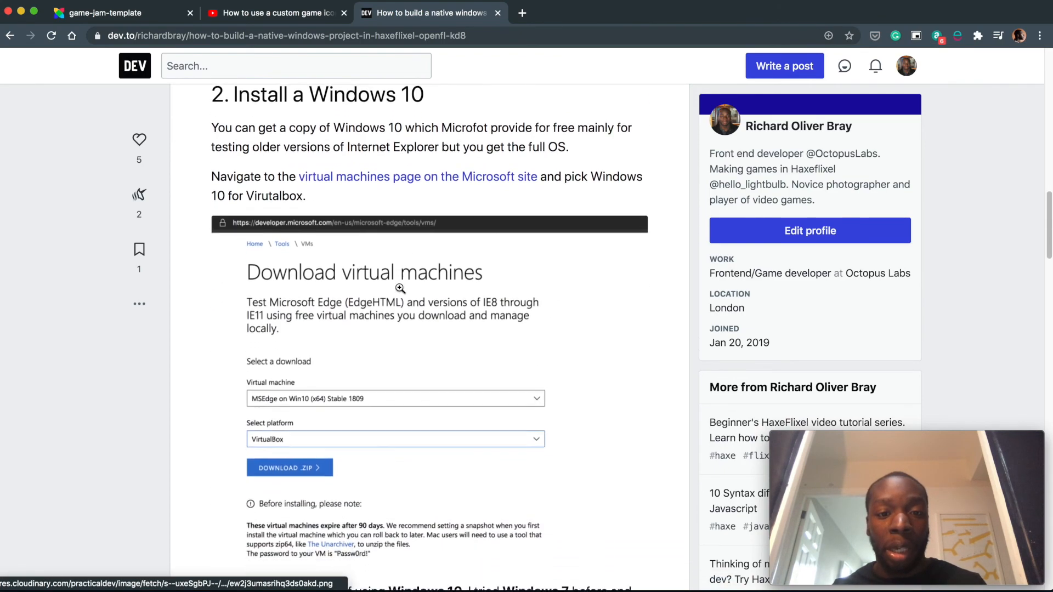
{"action": "scroll", "scroll_direction": "down", "scroll_amount": 3}
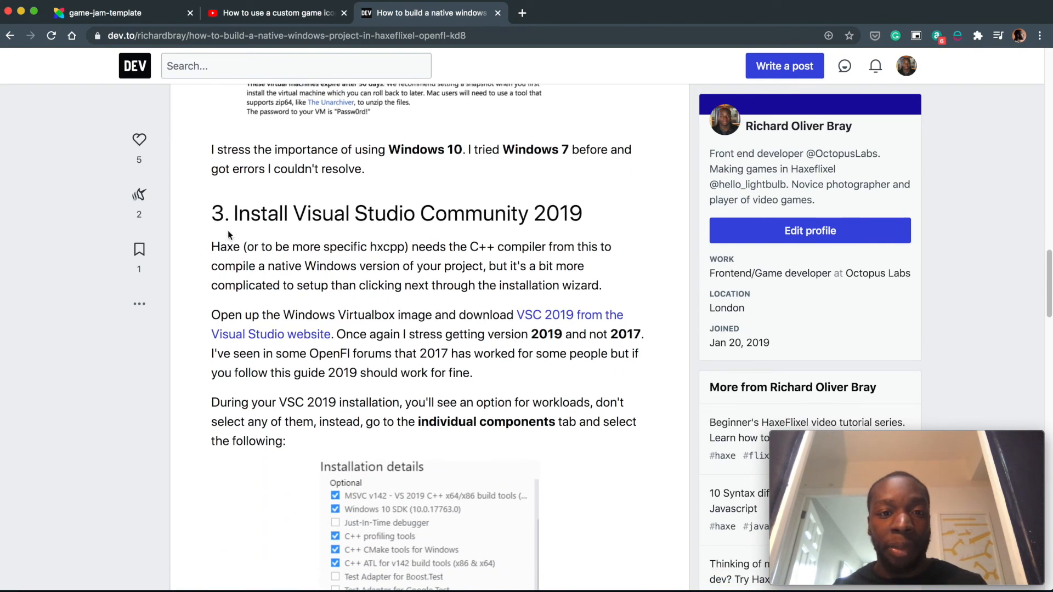
{"action": "scroll", "scroll_direction": "down", "scroll_amount": 3}
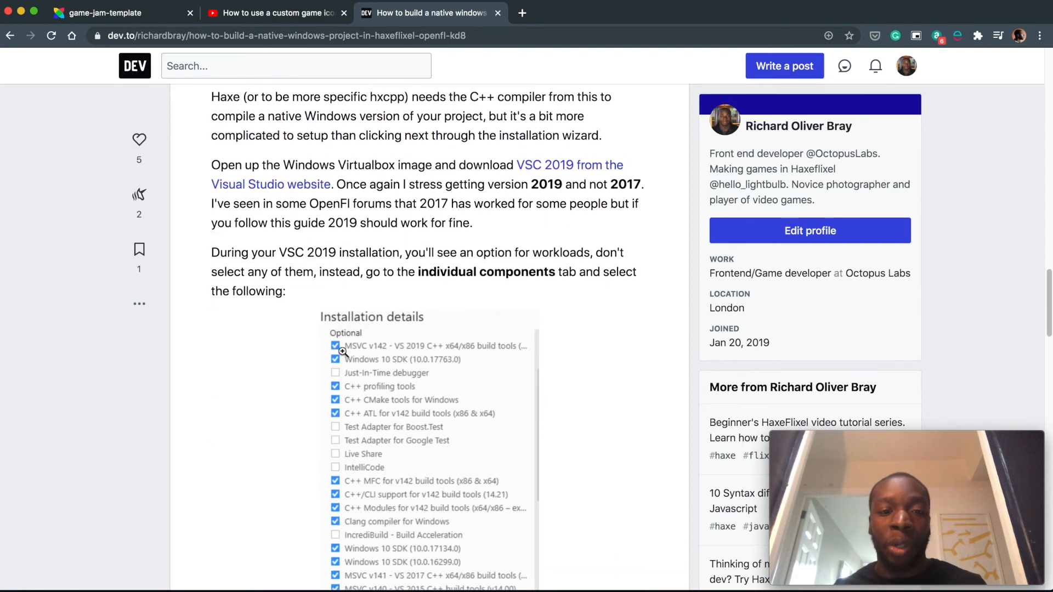
{"action": "mouse_move", "coordinate": [363, 487]}
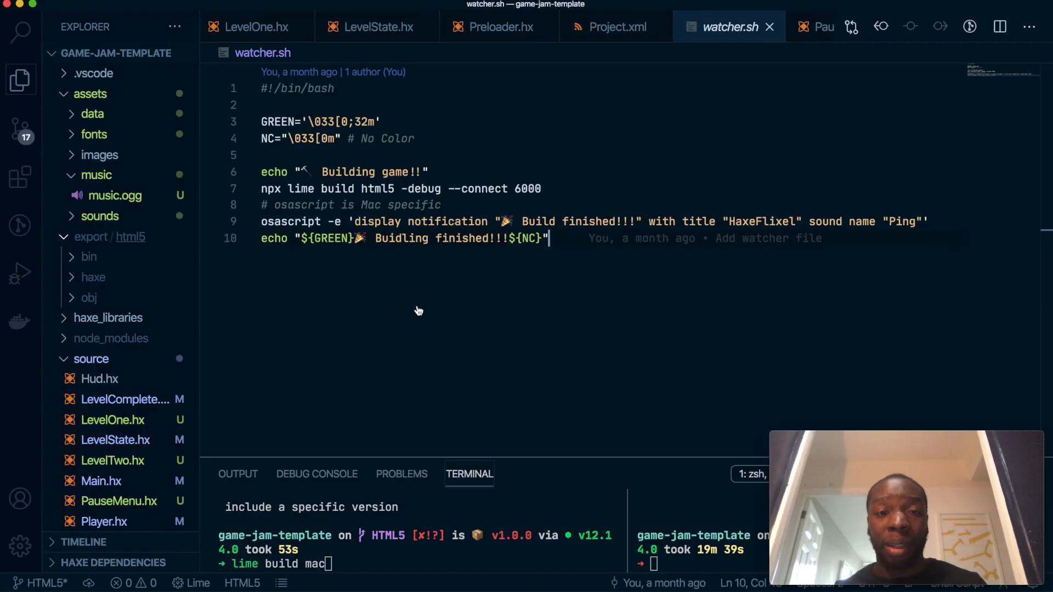
{"action": "mouse_move", "coordinate": [416, 306]}
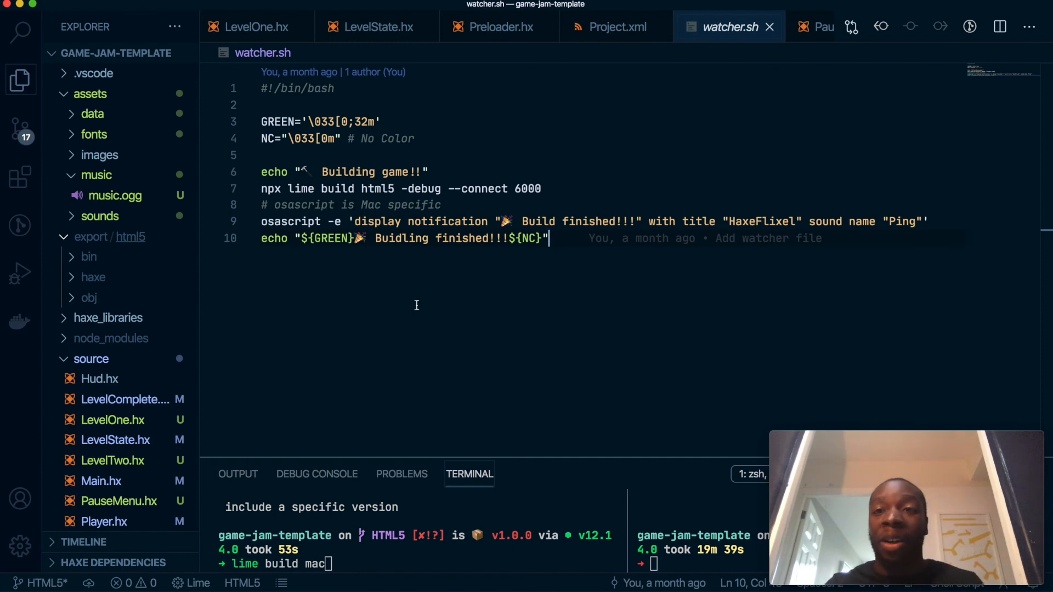
{"action": "mouse_move", "coordinate": [592, 26]}
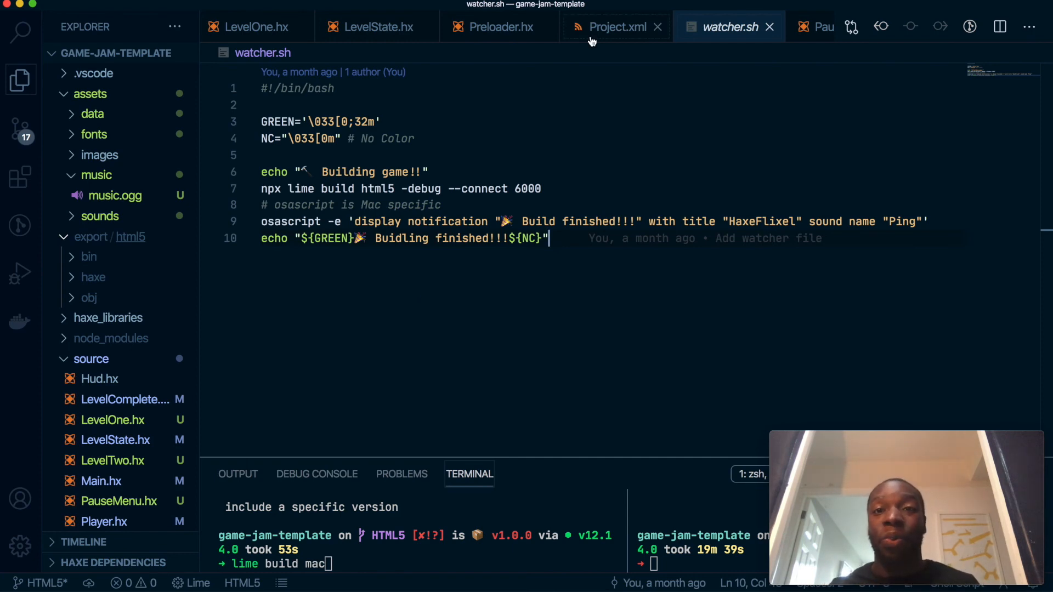
Bring Project.xml into the editor, showing the Platformer tutorial app settings and version 1.2.3
{"action": "left_click", "coordinate": [614, 26]}
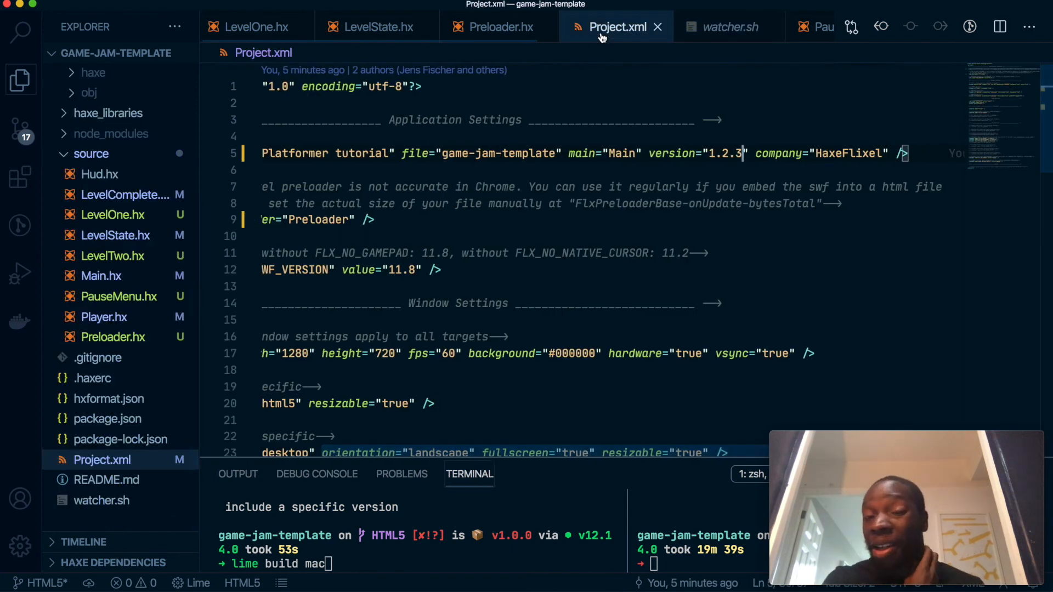